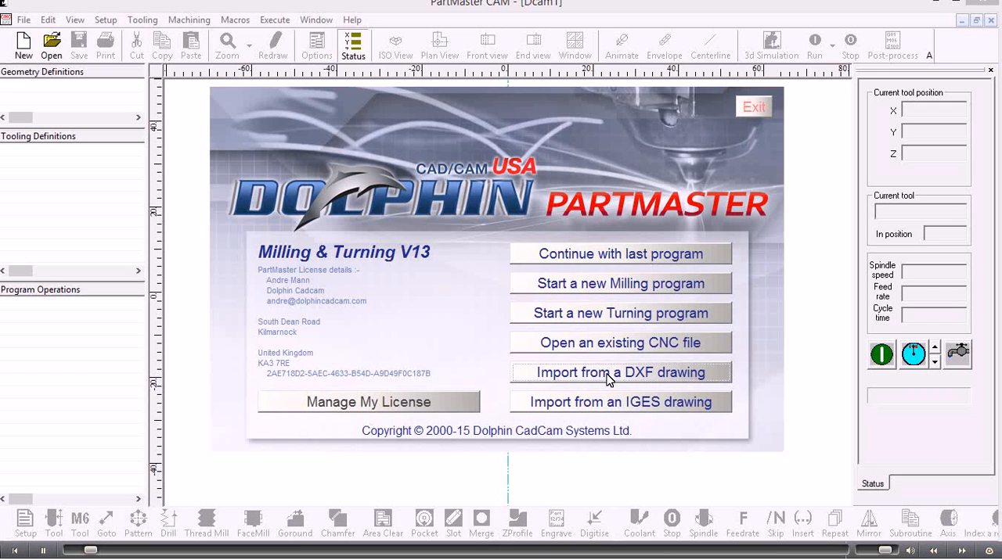
Import the DXF import.dxf drawing from file into PartMaster CAM
left_click(620, 373)
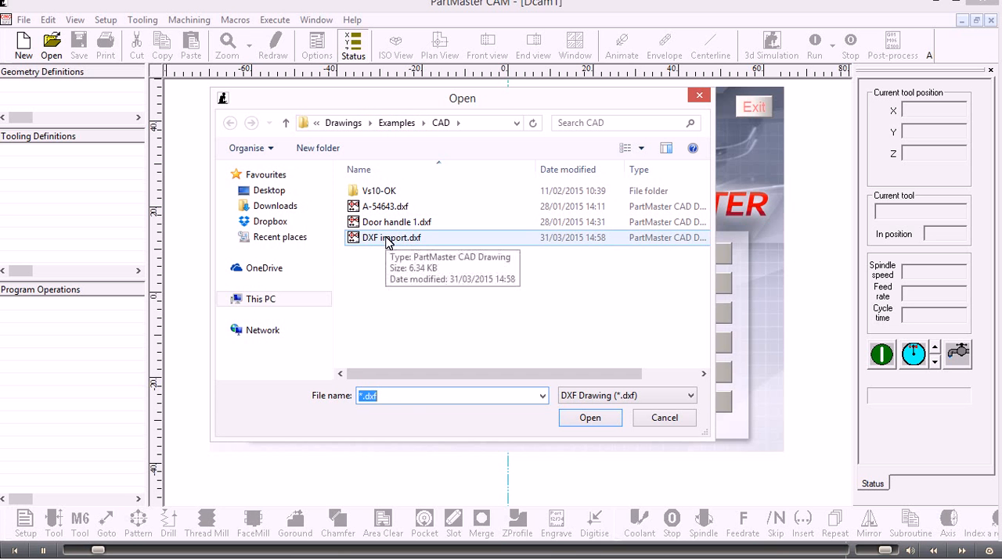
left_click(392, 238)
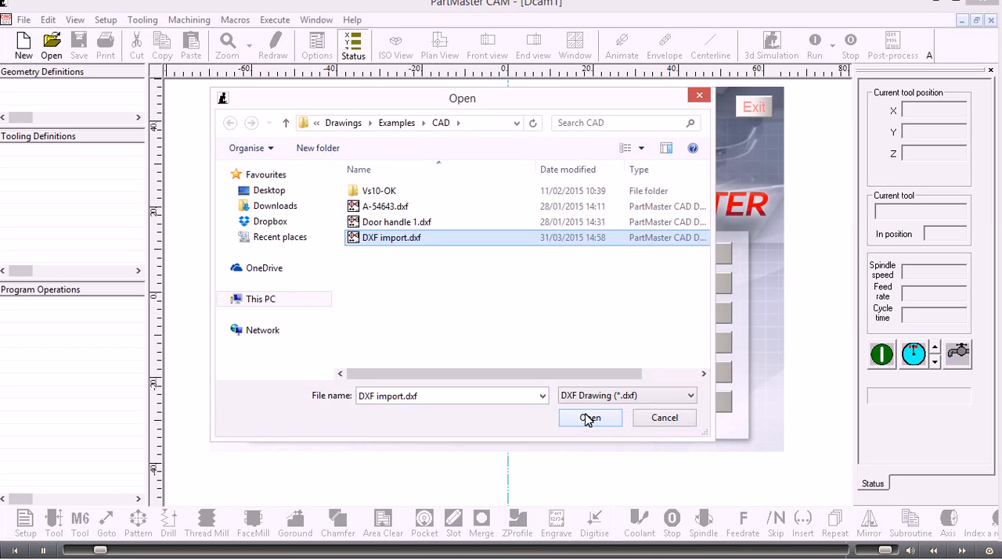
left_click(590, 418)
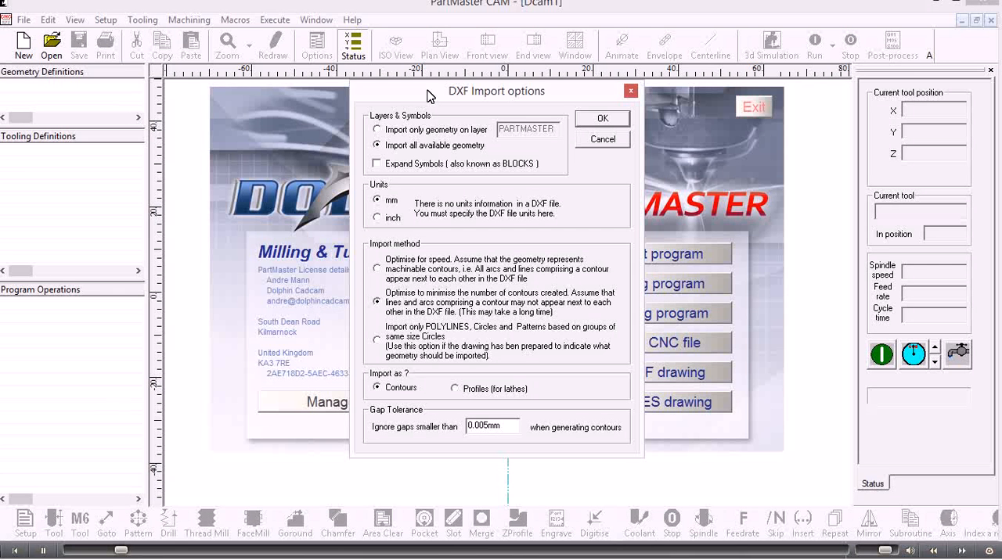
mouse_move(444, 160)
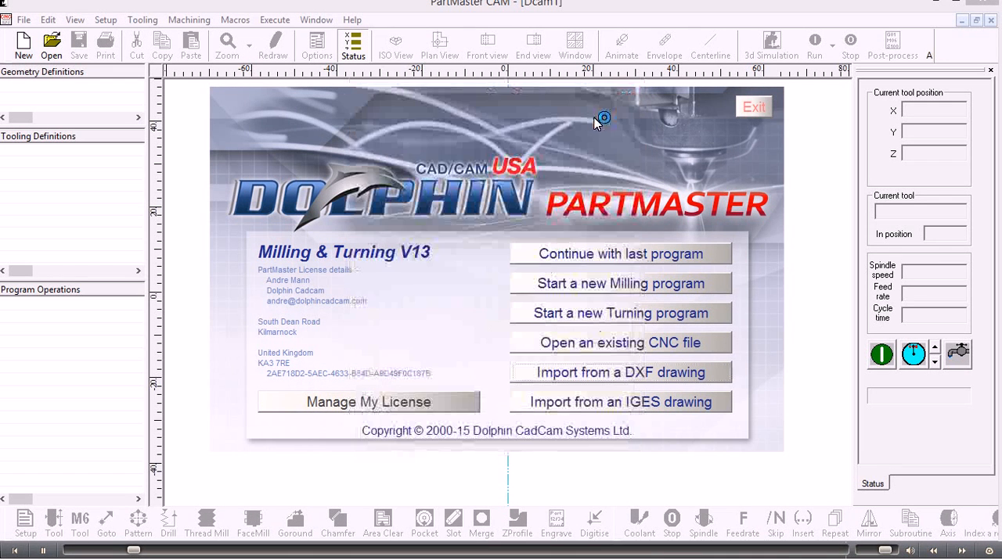
Dismiss the 'improper argument' error and fit the imported plate outline with its holes in view
left_click(620, 373)
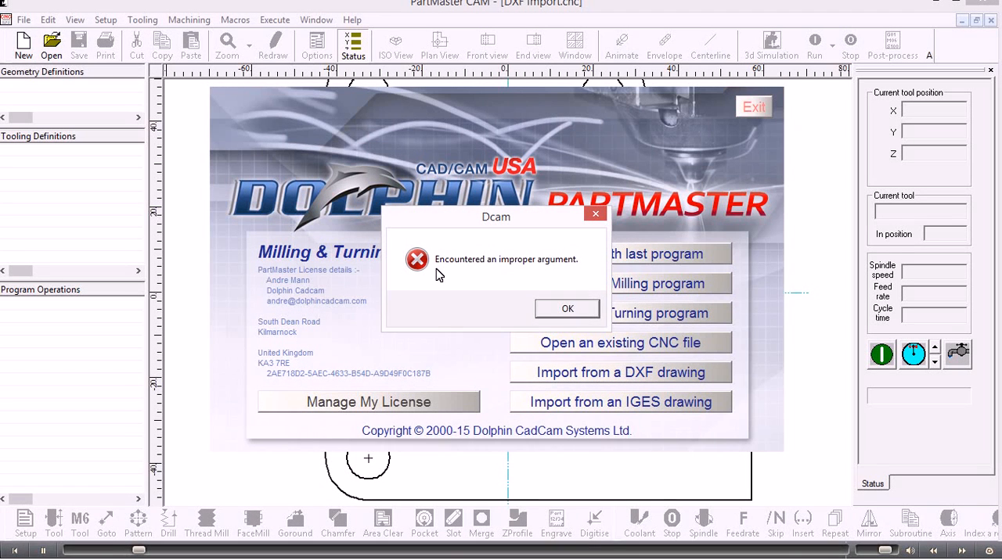
mouse_move(488, 291)
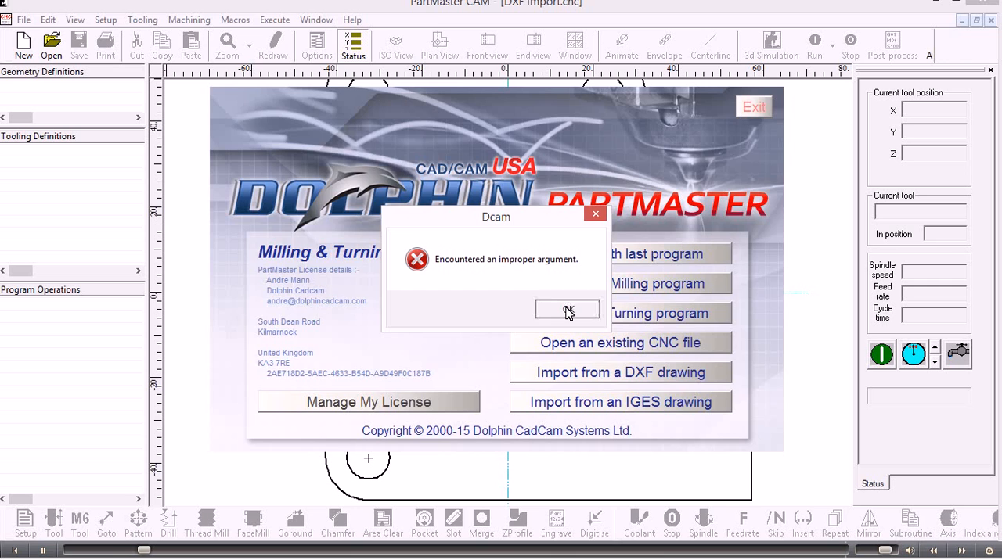
left_click(567, 310)
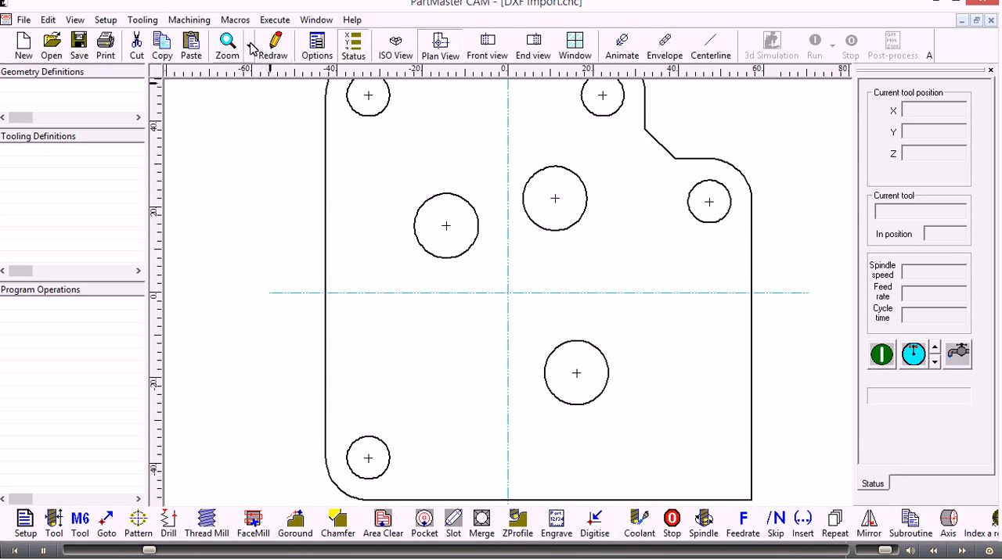
left_click(227, 44)
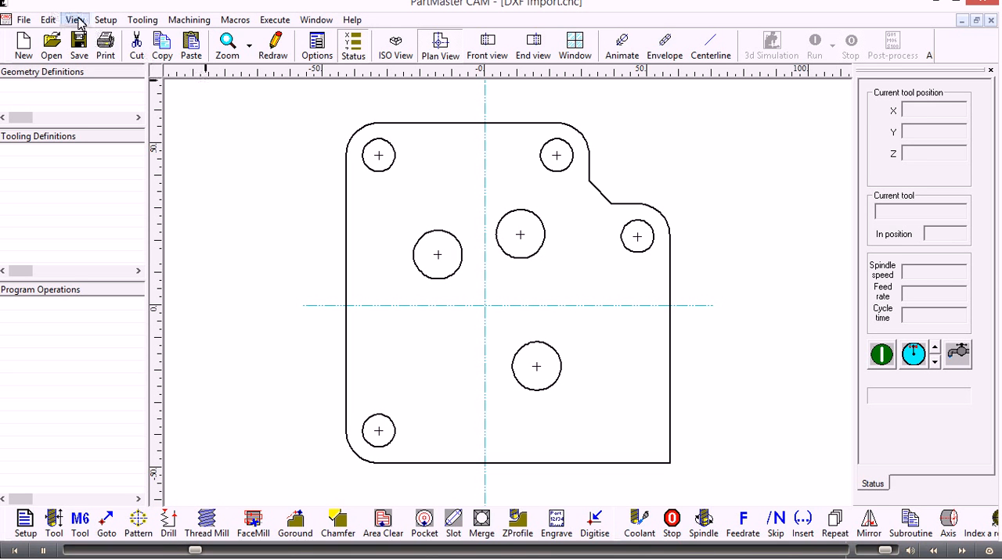
left_click(75, 19)
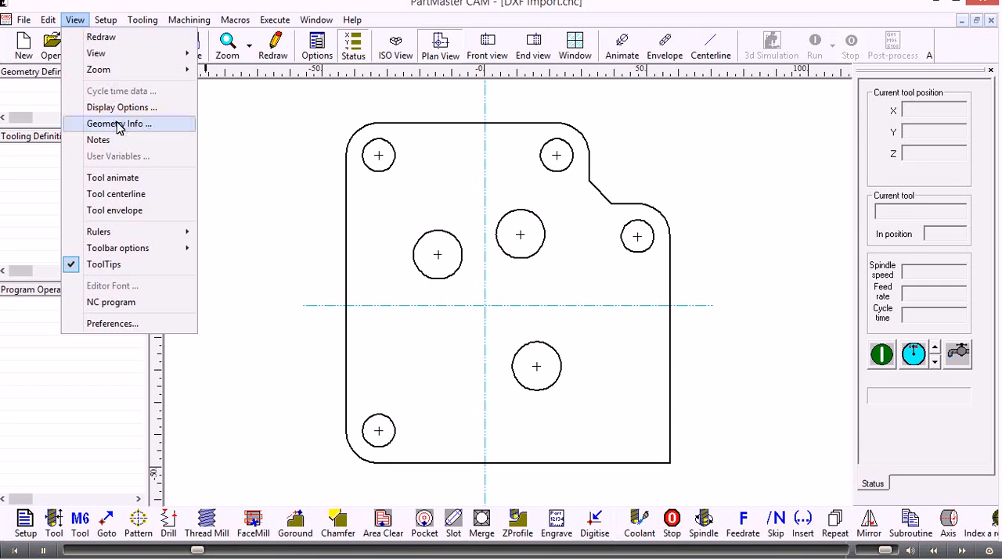
left_click(119, 124)
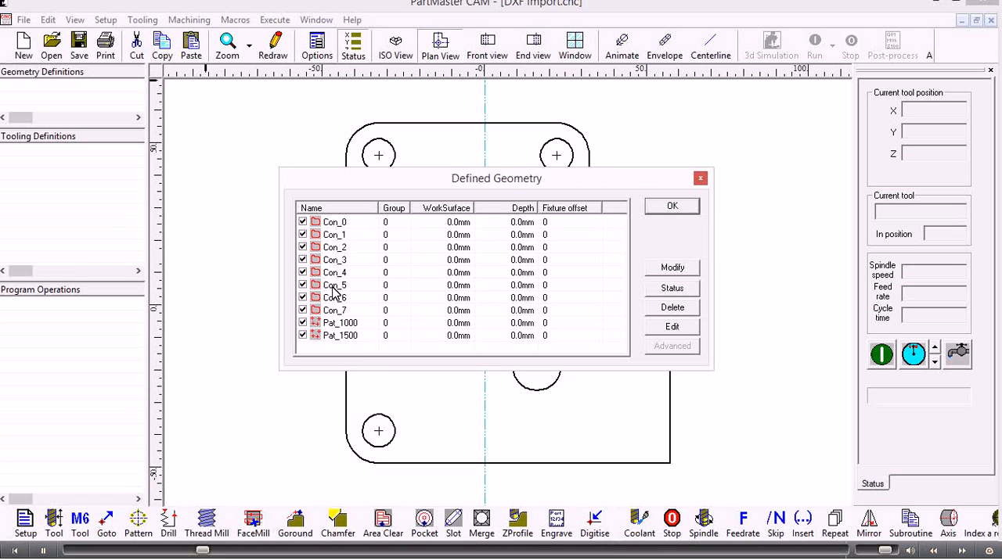
left_click(339, 335)
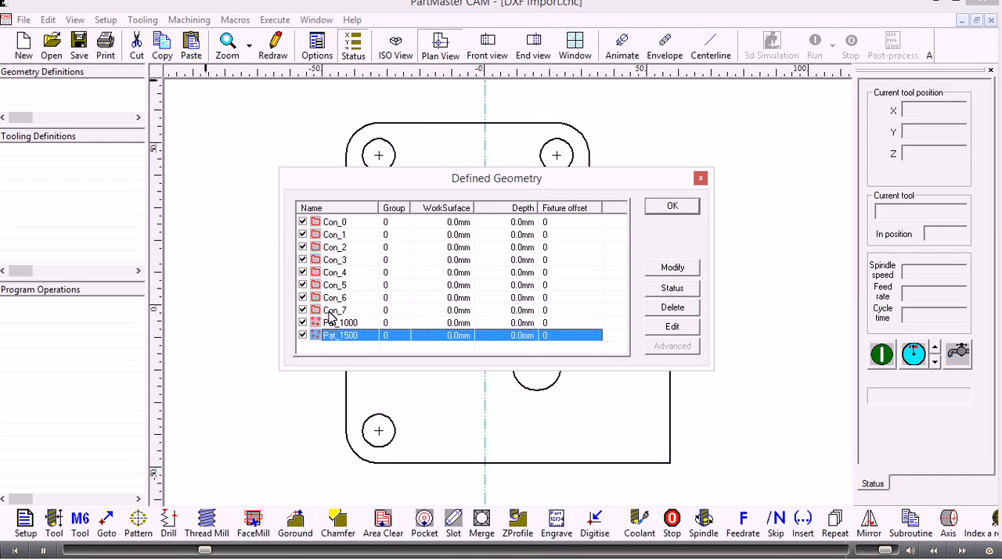
left_click(344, 234)
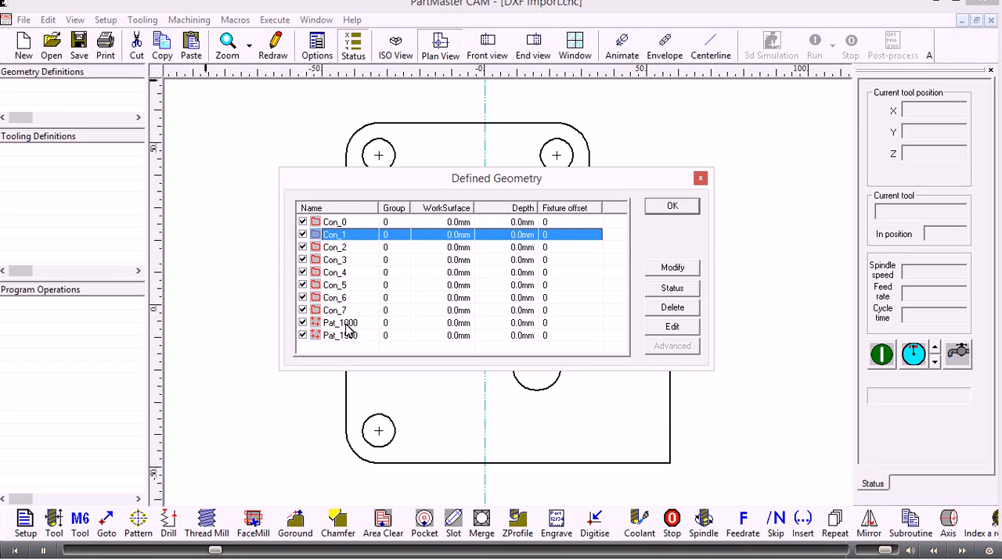
left_click(340, 323)
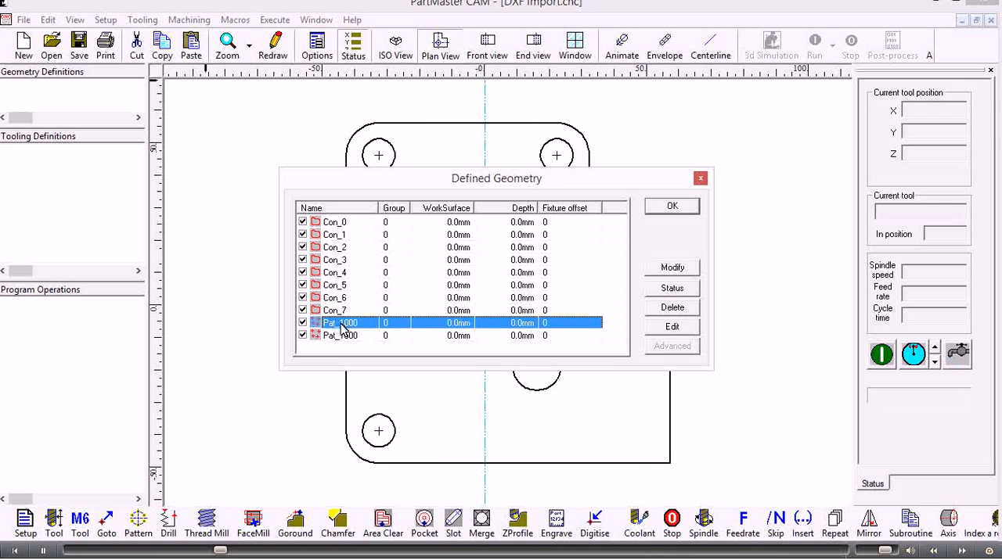
left_click(341, 335)
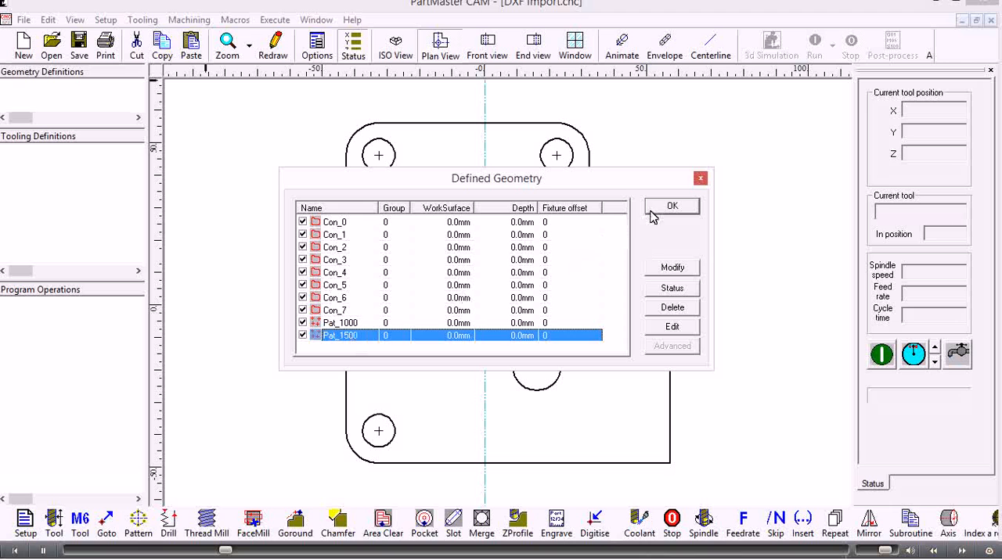
left_click(671, 205)
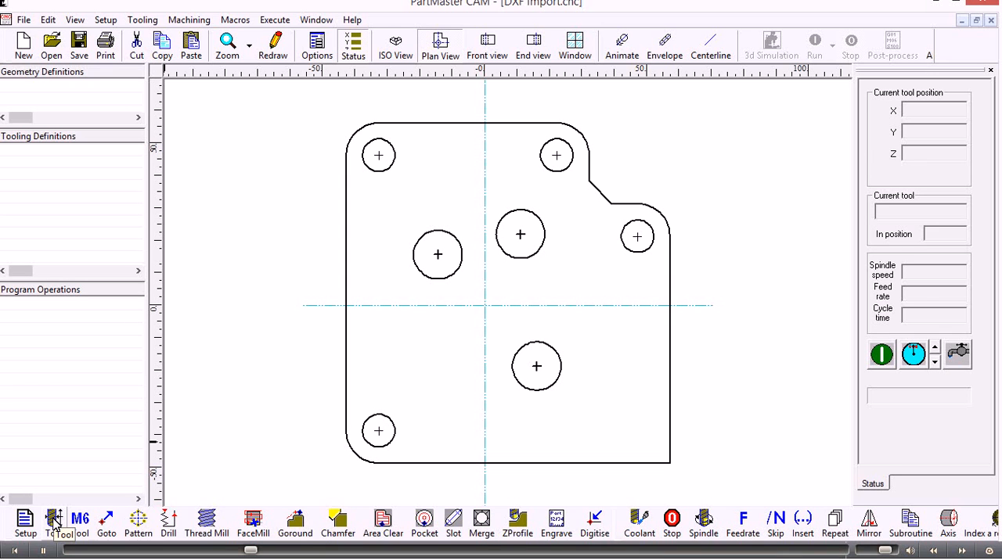
Define tool 1 as a 12mm end mill, length 50mm, cut depth 25mm
left_click(53, 523)
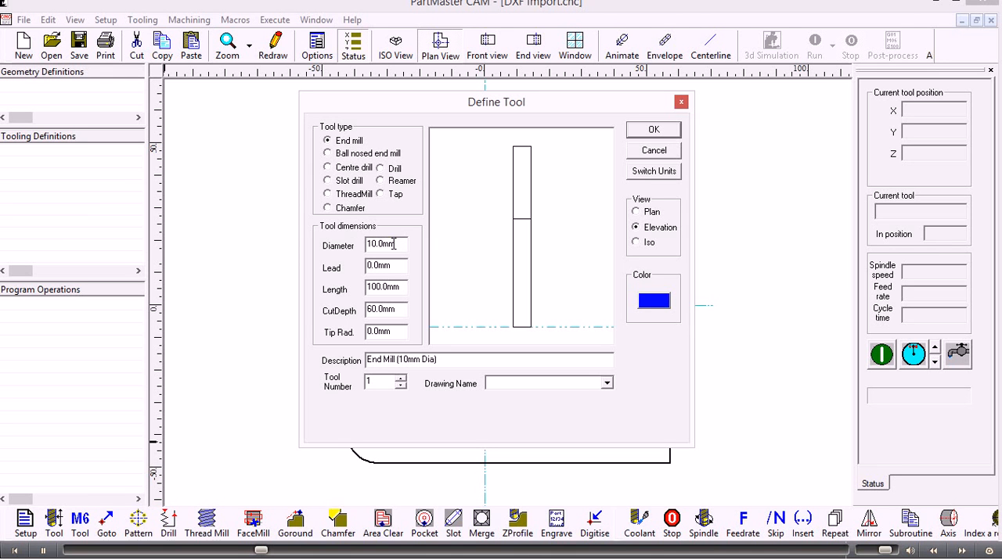
type("12")
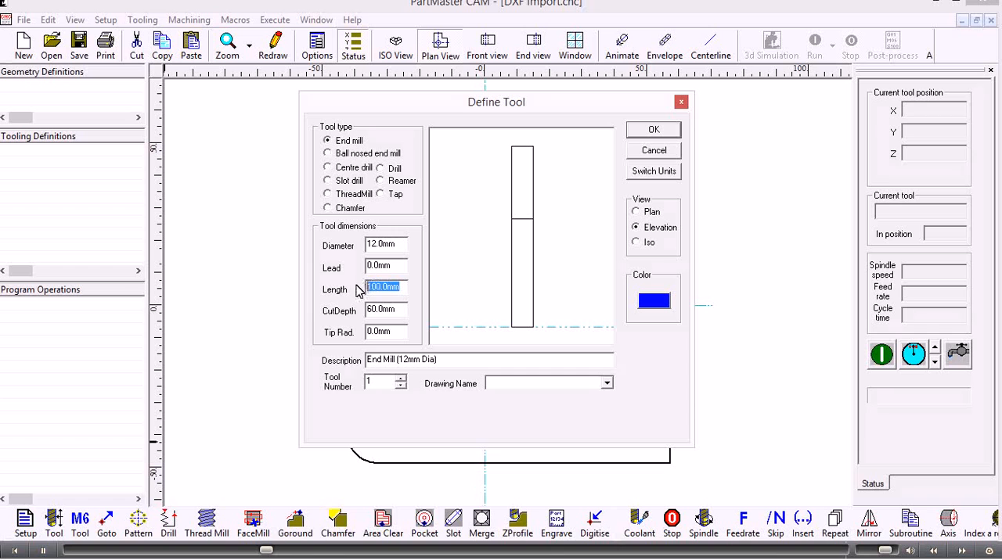
type("50.0mm")
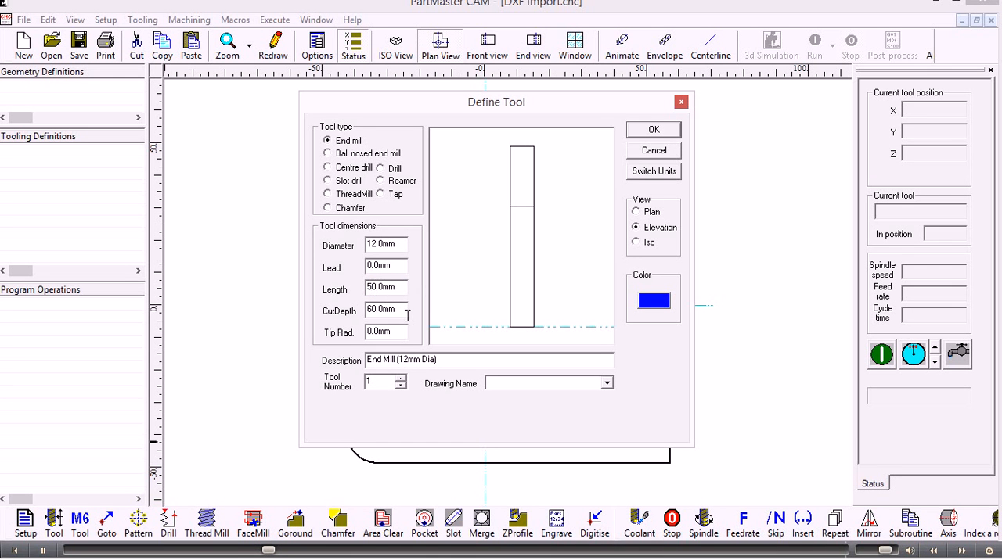
triple_click(384, 310)
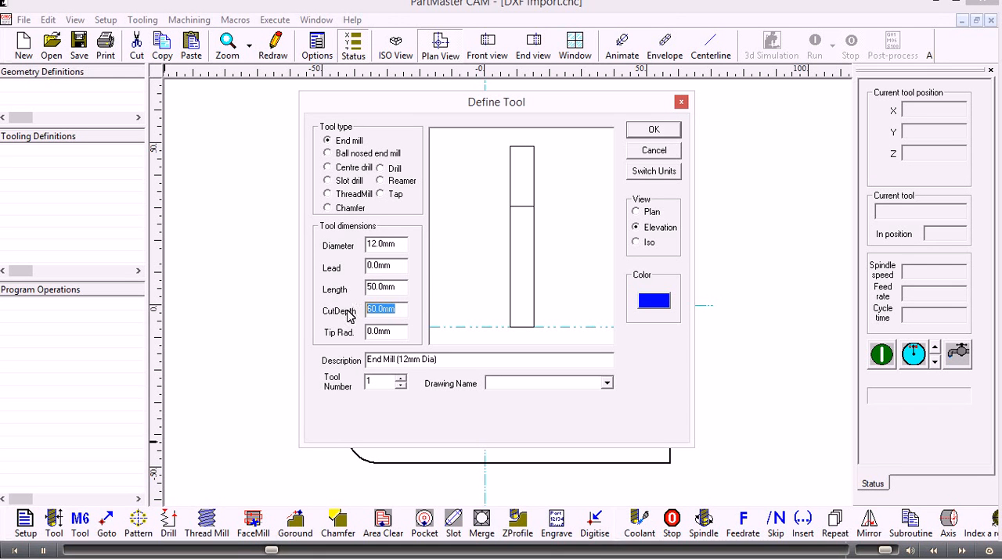
type("25.0mm")
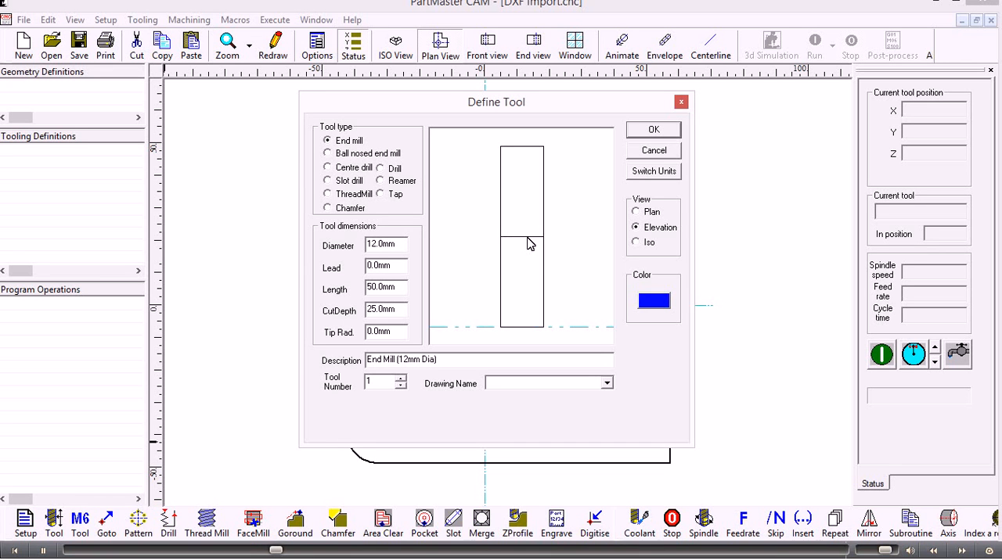
mouse_move(473, 263)
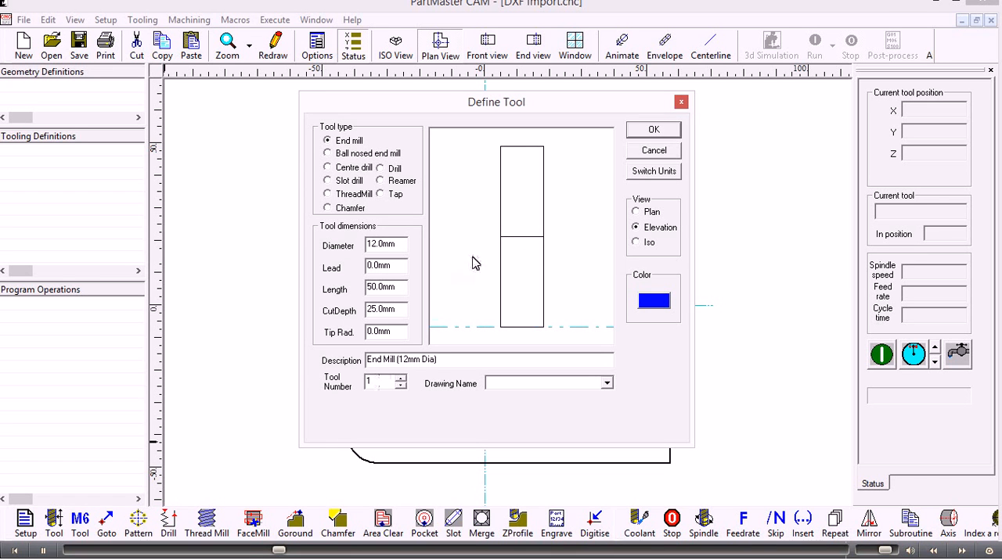
left_click(652, 128)
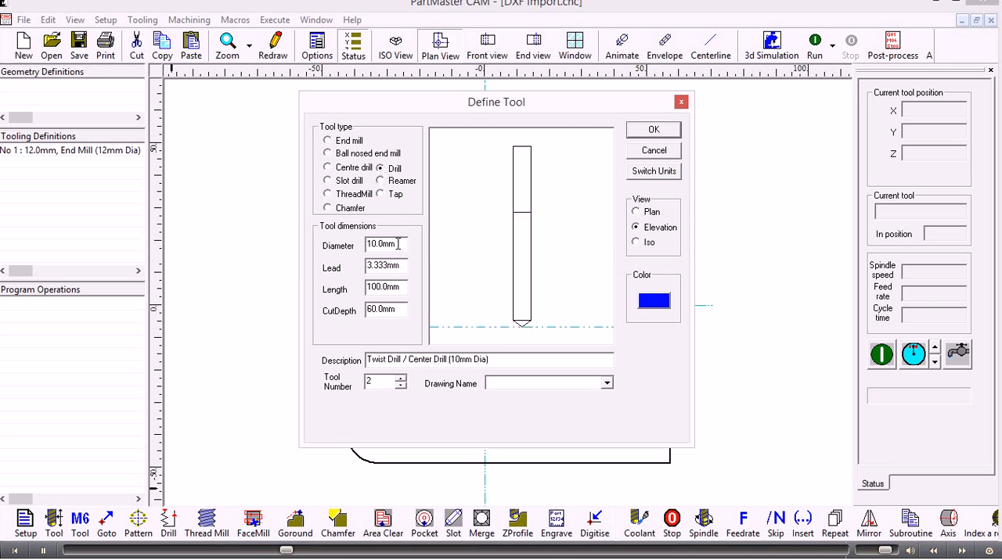
Define tool 2 as a 10mm twist drill with length 60
triple_click(384, 286)
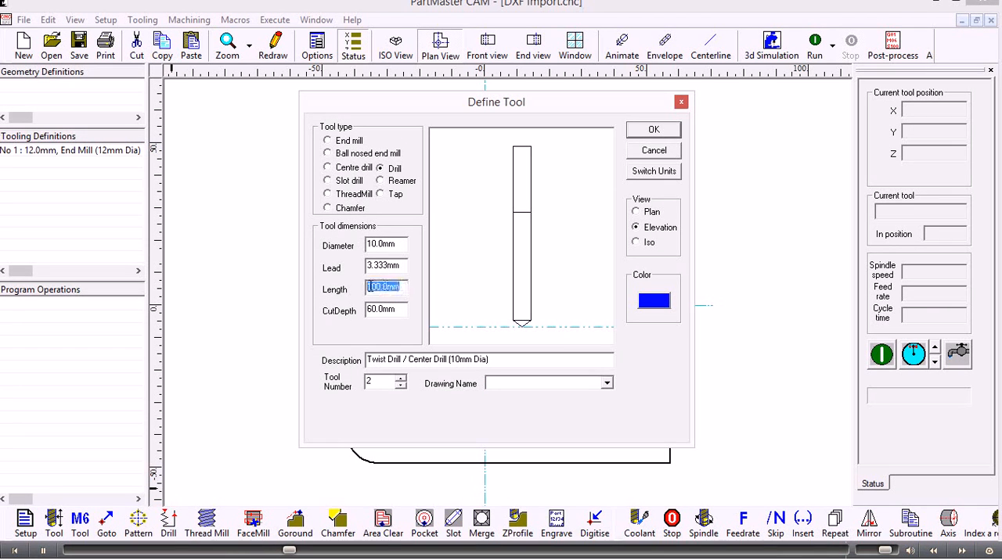
type("60")
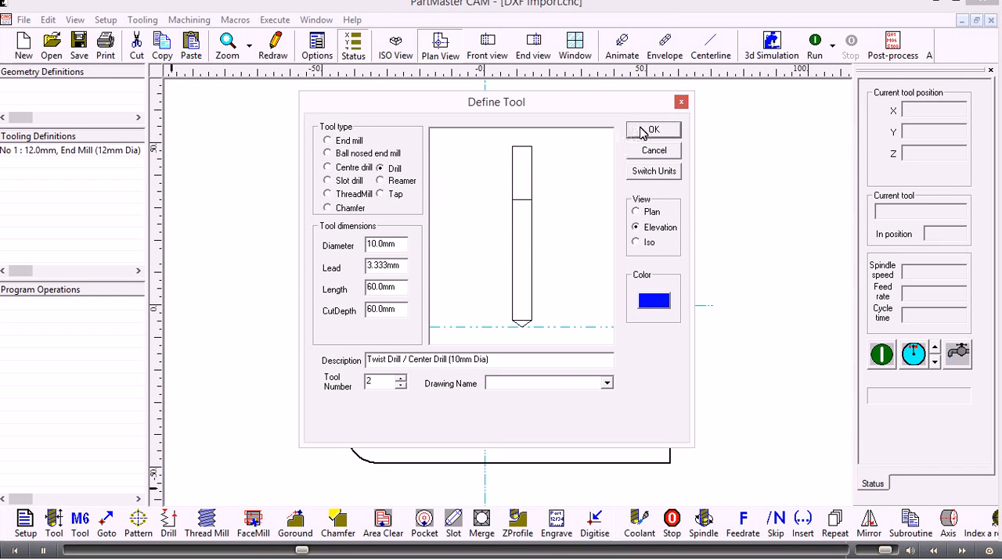
left_click(653, 128)
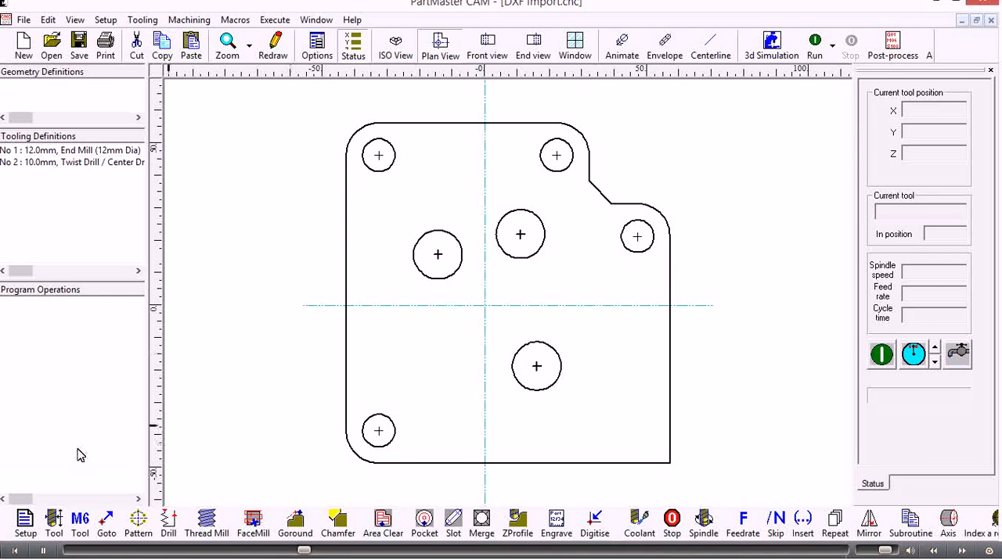
Define tool 3 as a 15mm drill, length 75, cut depth 30
left_click(53, 520)
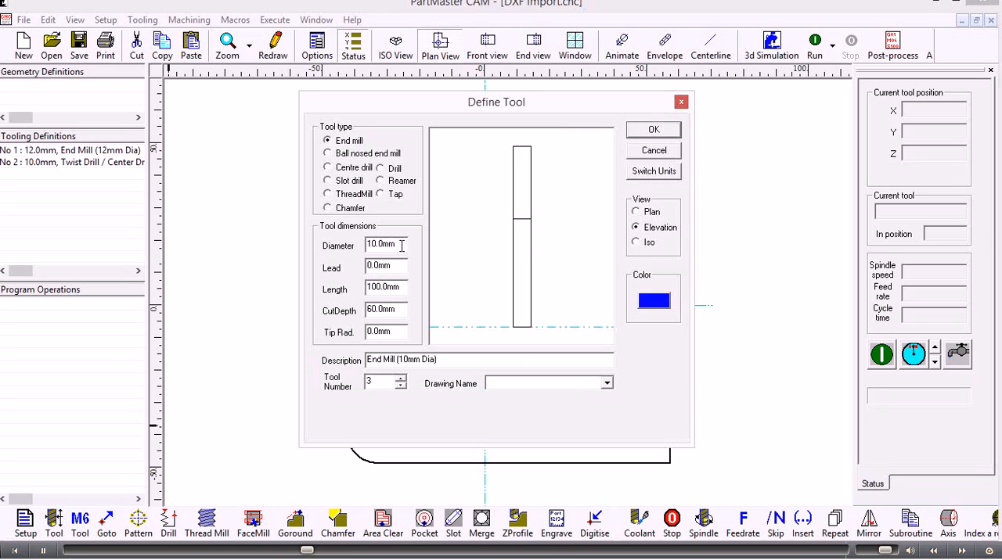
type("15")
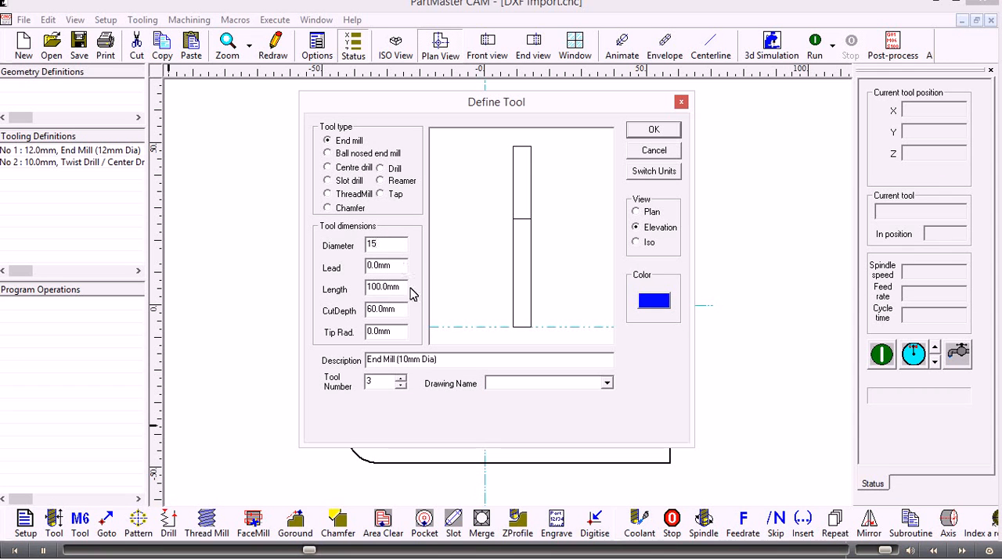
type("75")
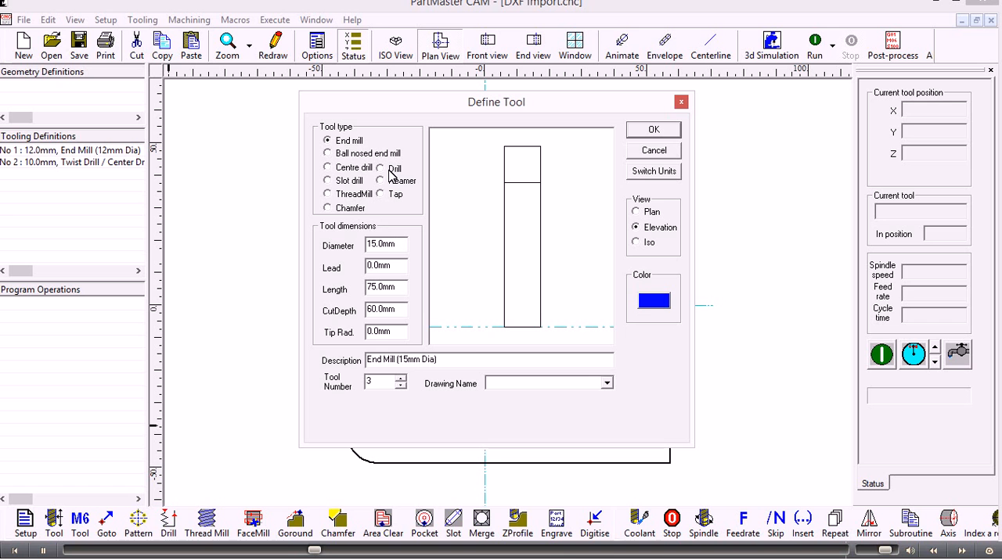
left_click(378, 169)
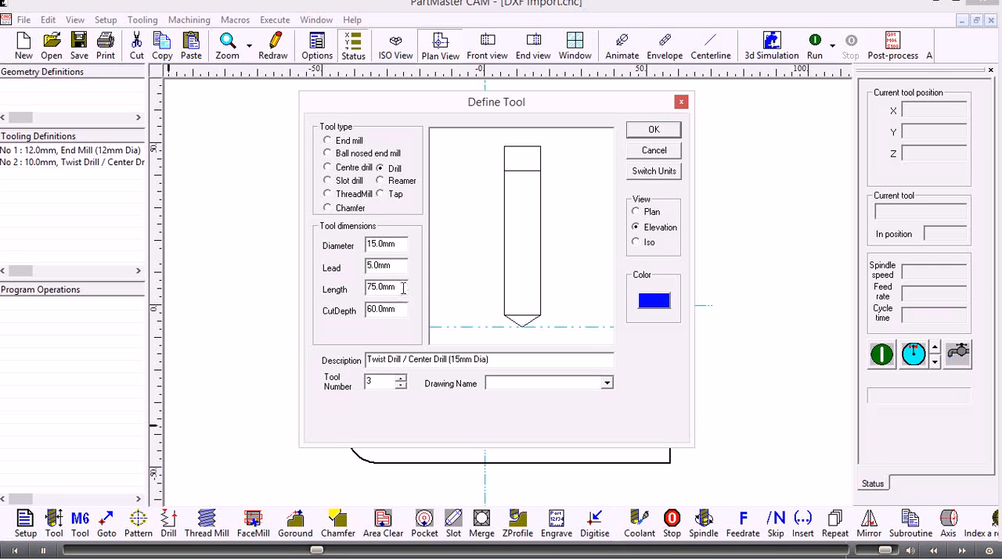
left_click(384, 288)
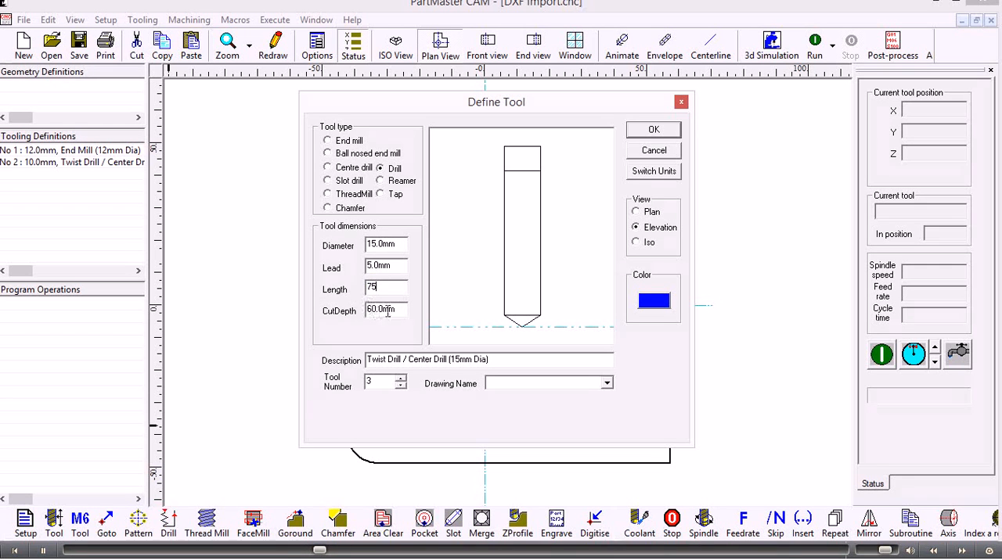
type("30")
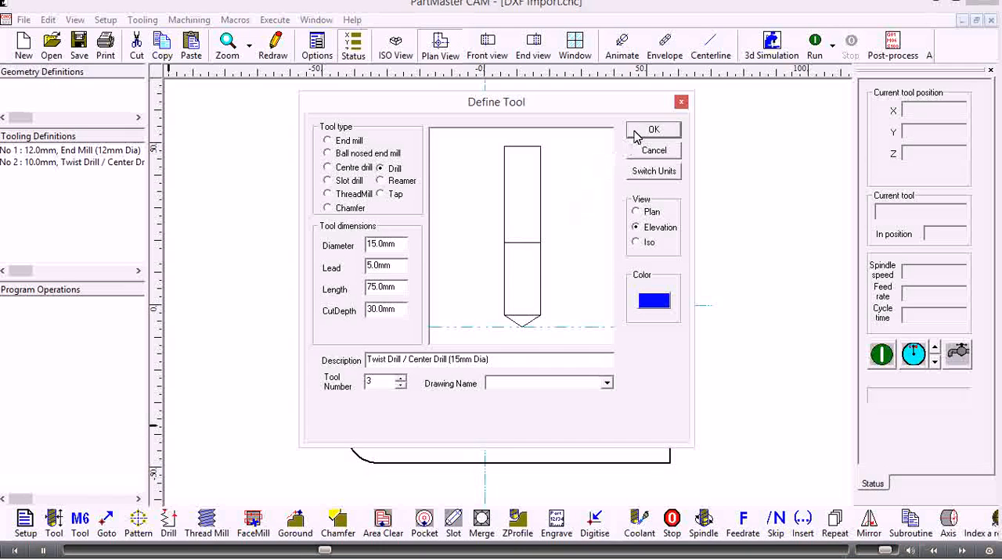
left_click(655, 128)
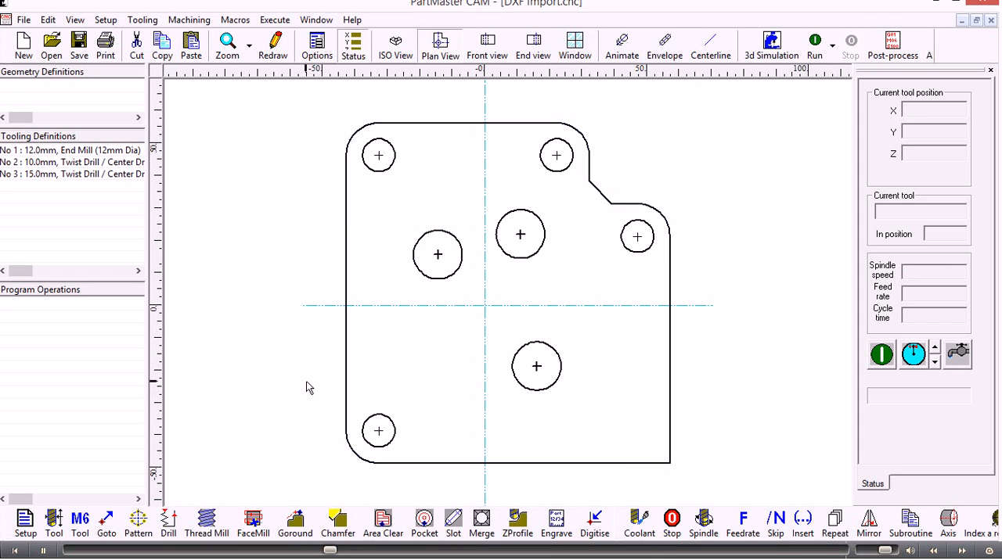
mouse_move(80, 520)
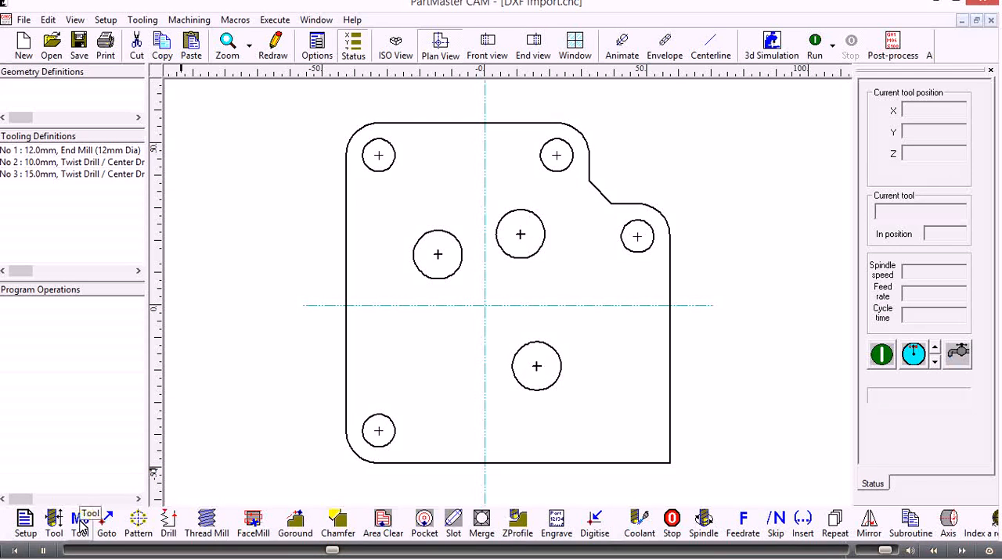
Insert a tool change to tool 1, the 12mm end mill, as the first operation
left_click(80, 522)
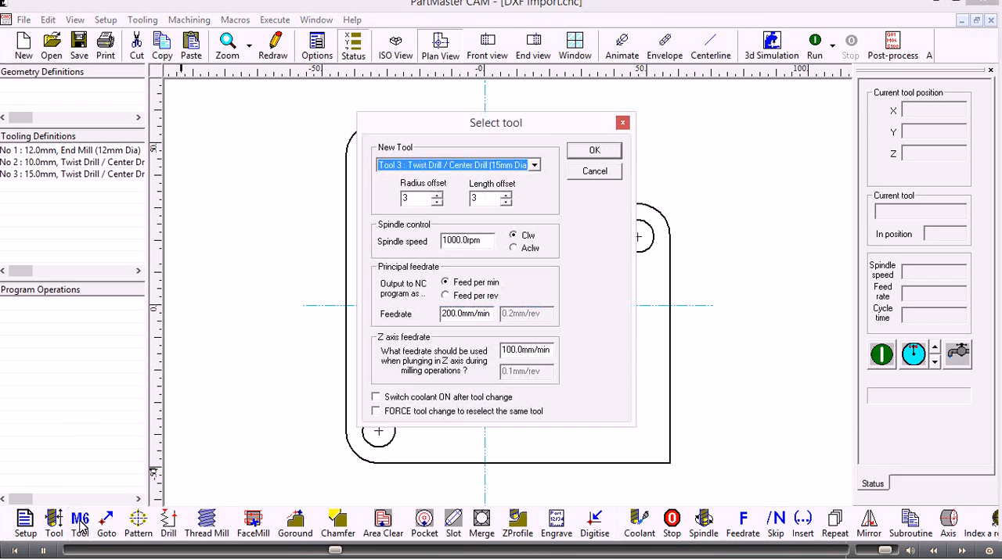
left_click(532, 166)
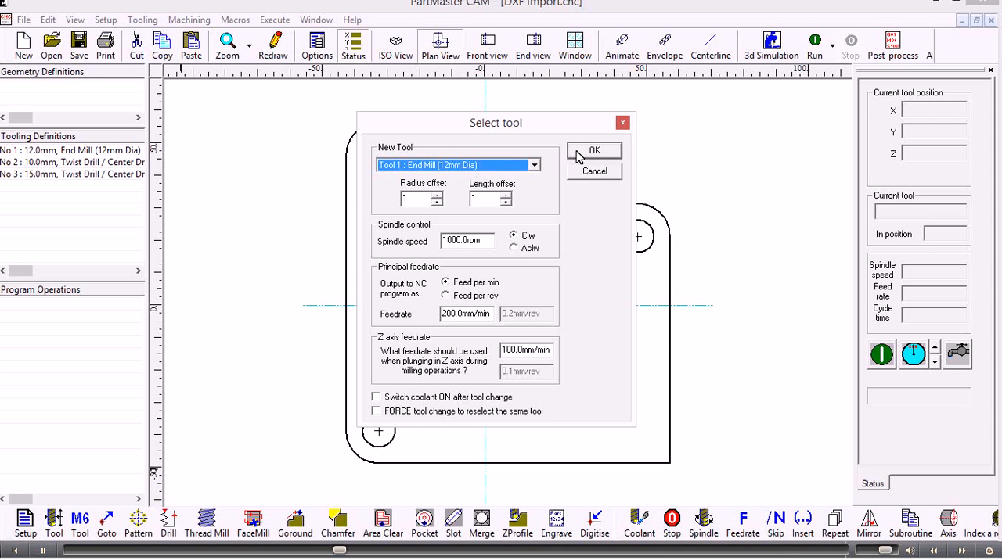
left_click(595, 151)
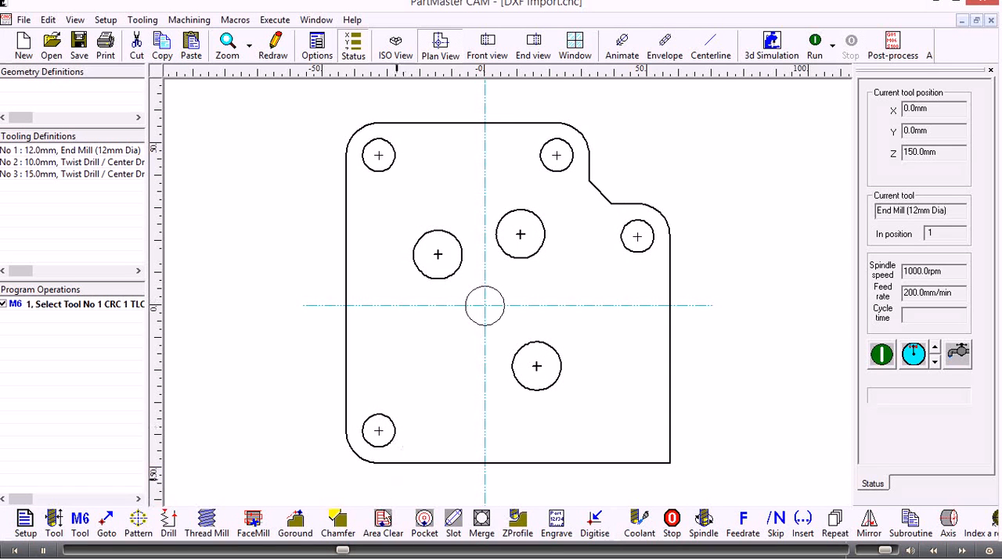
mouse_move(382, 522)
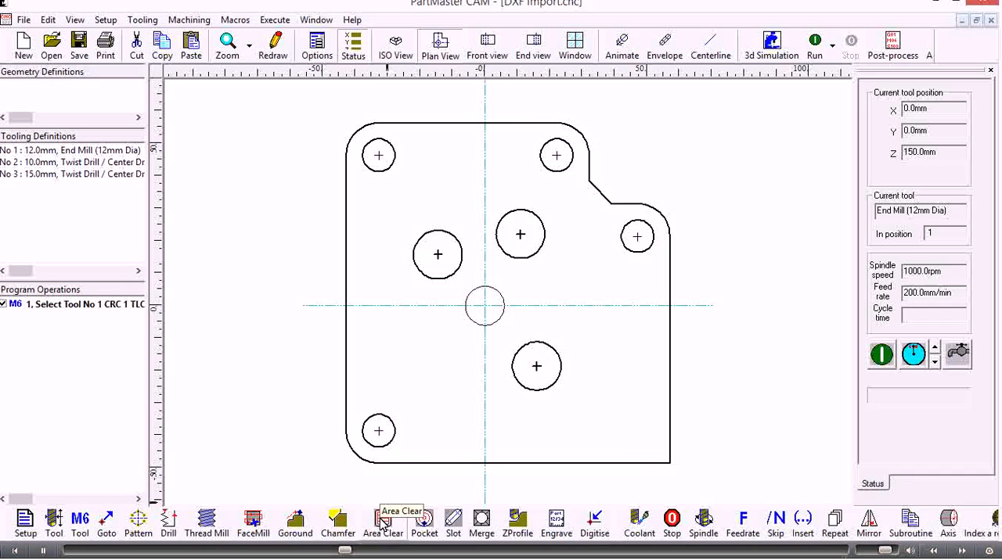
Start an Area Clear operation on contour Con_0, the plate's outer outline
left_click(382, 519)
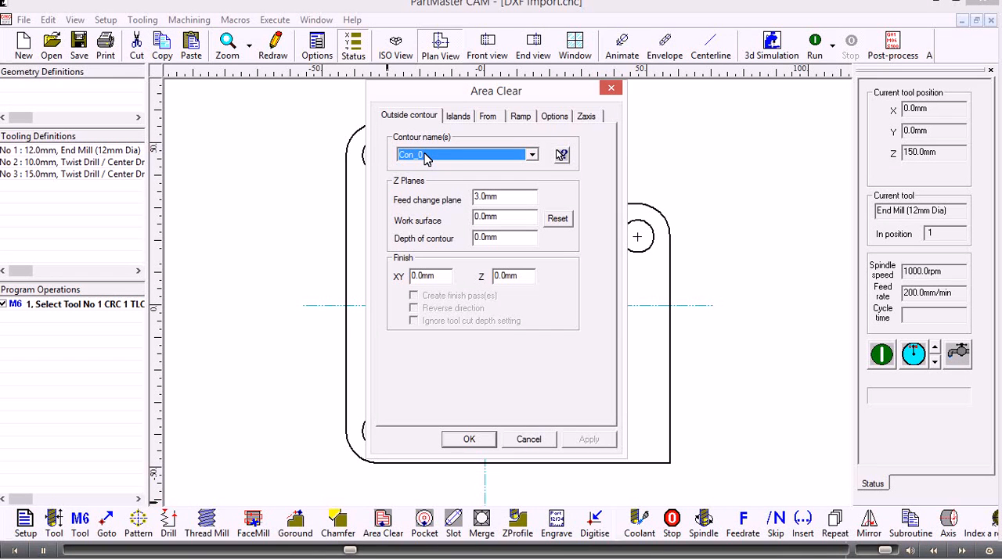
left_click(533, 153)
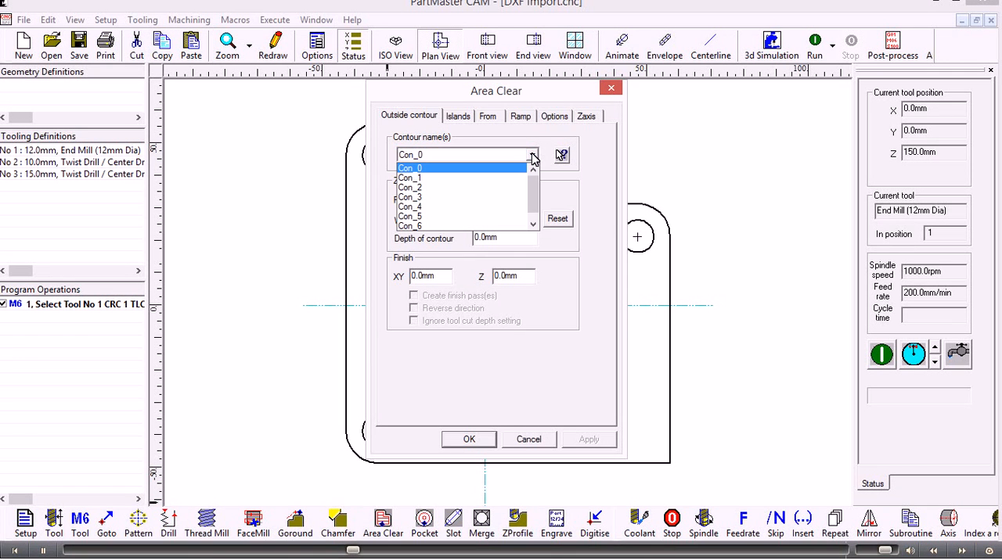
left_click(410, 168)
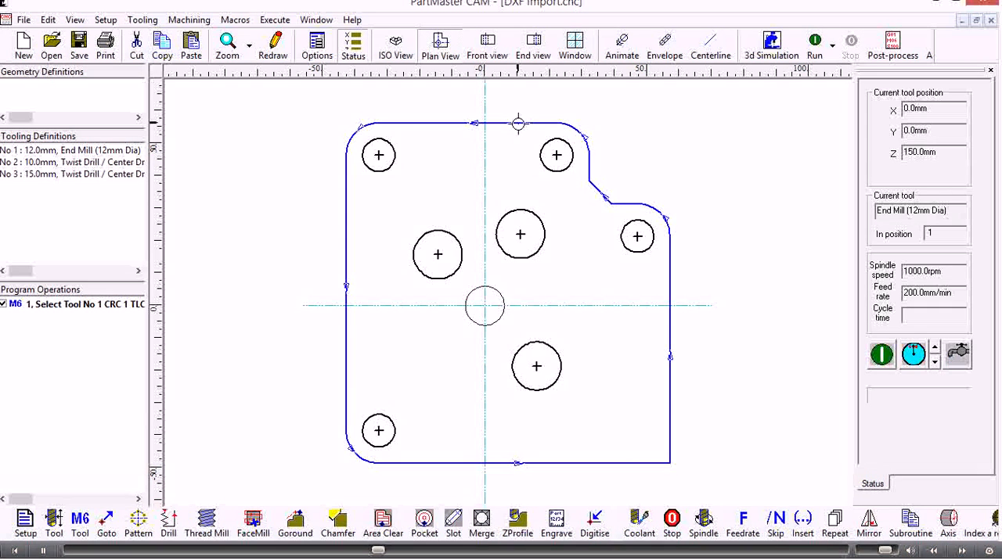
left_click(382, 523)
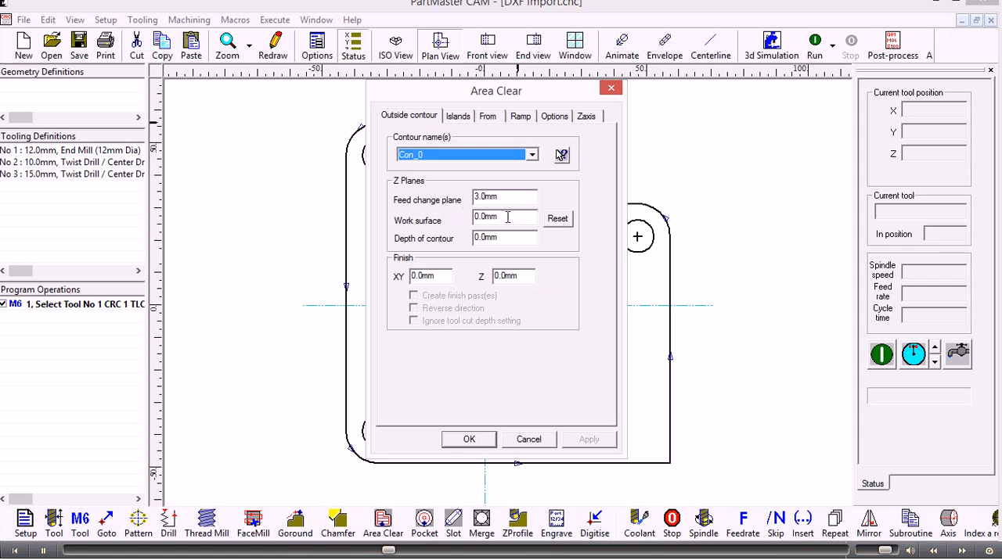
Set the Area Clear depth of contour to 20 and move to its machining options
left_click(504, 216)
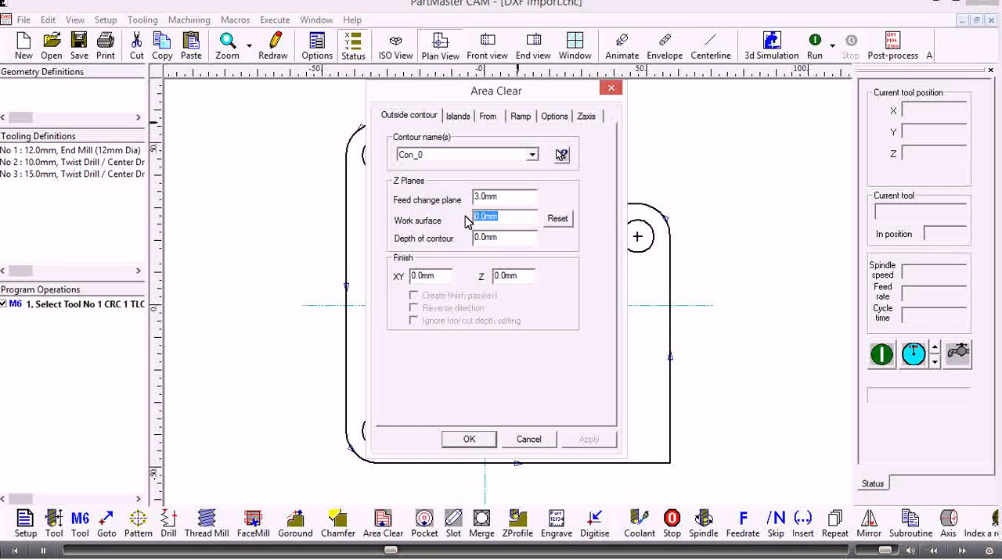
left_click(504, 238)
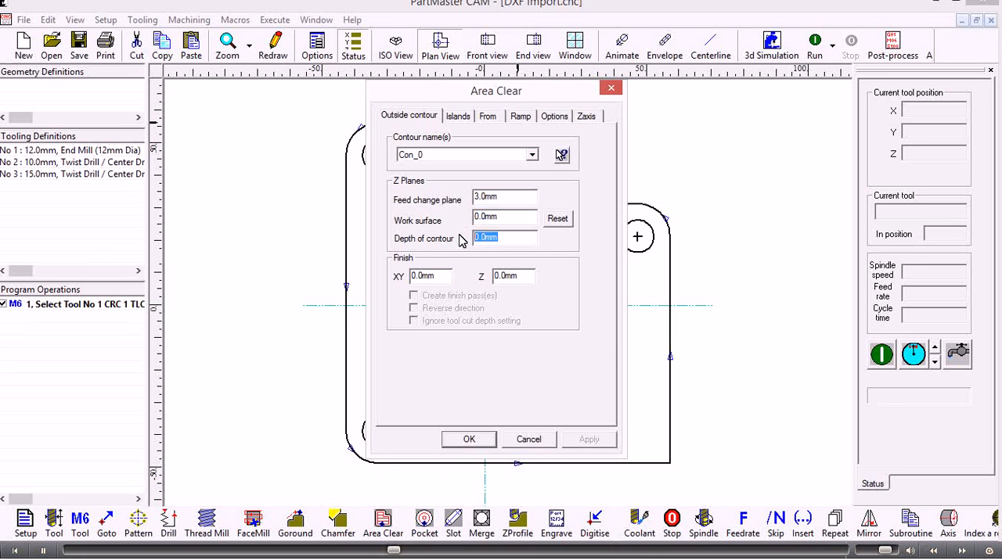
type("20")
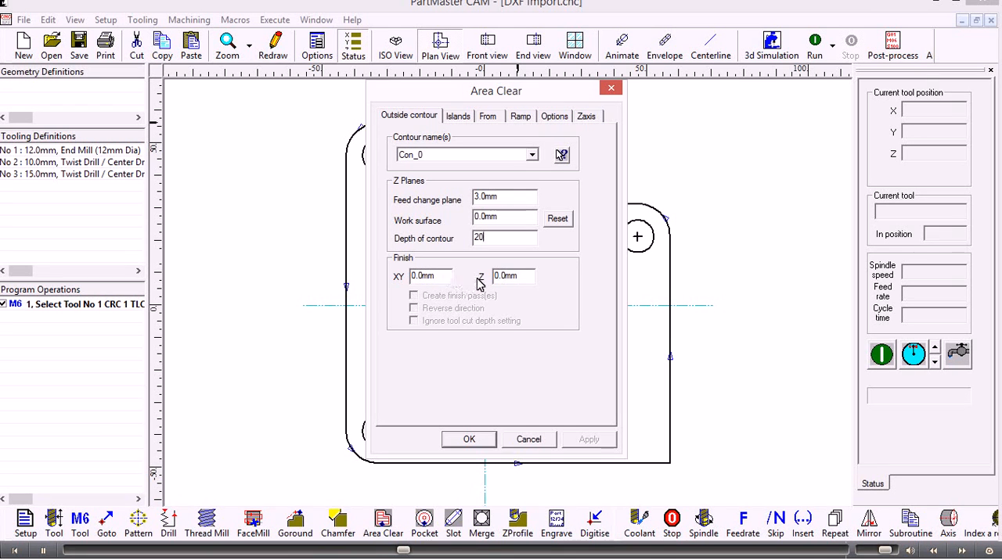
left_click(514, 275)
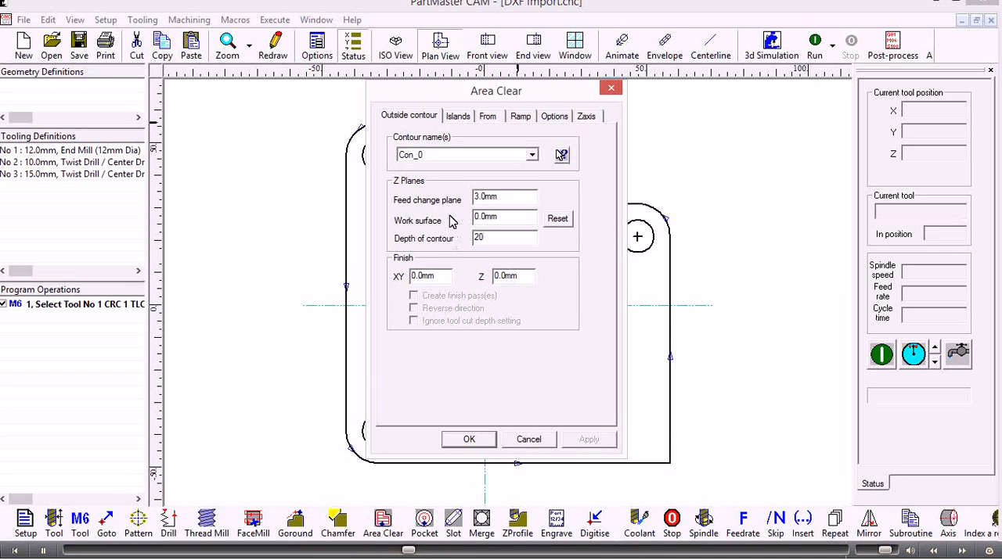
left_click(554, 115)
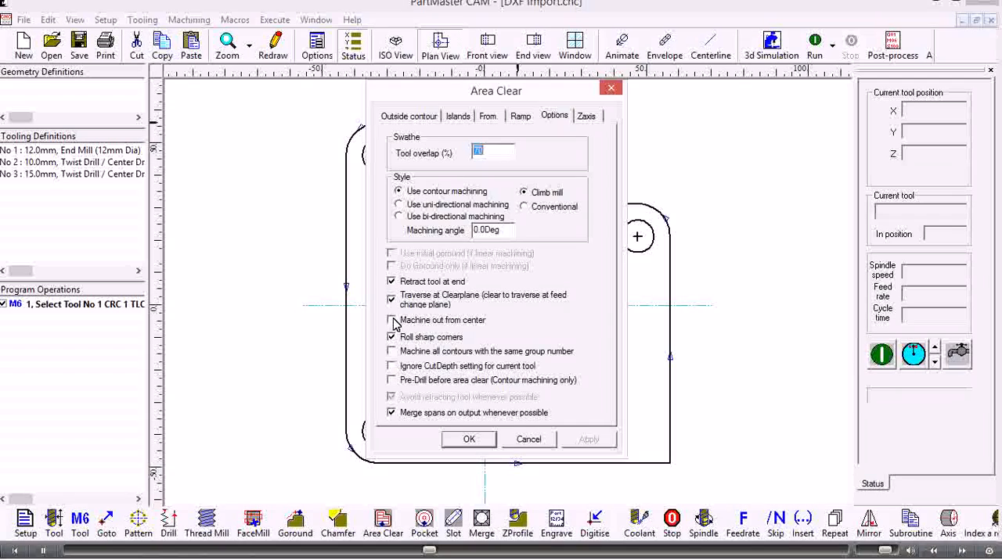
Enable 'Machine out from center', accept the area clear and dismiss the clearance-plane warning
left_click(391, 319)
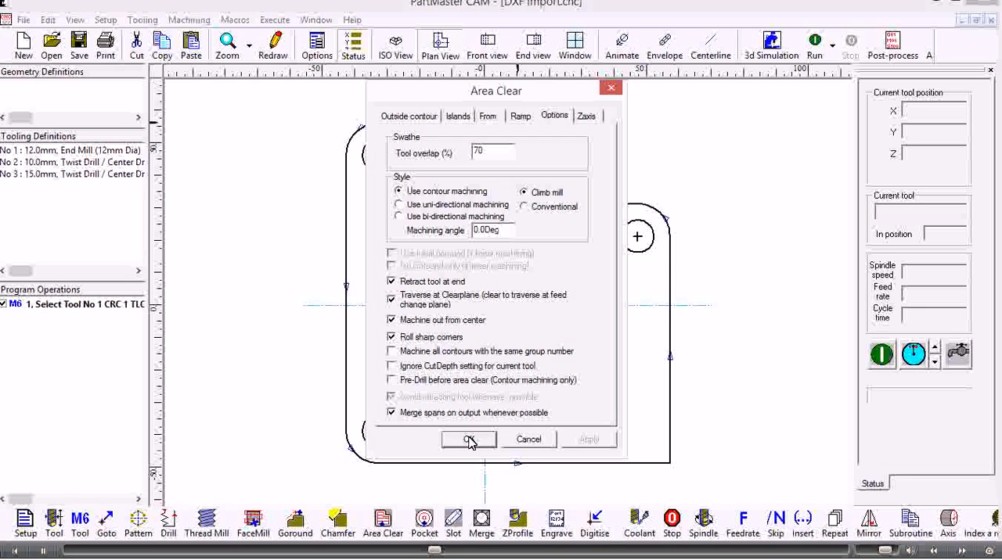
left_click(469, 438)
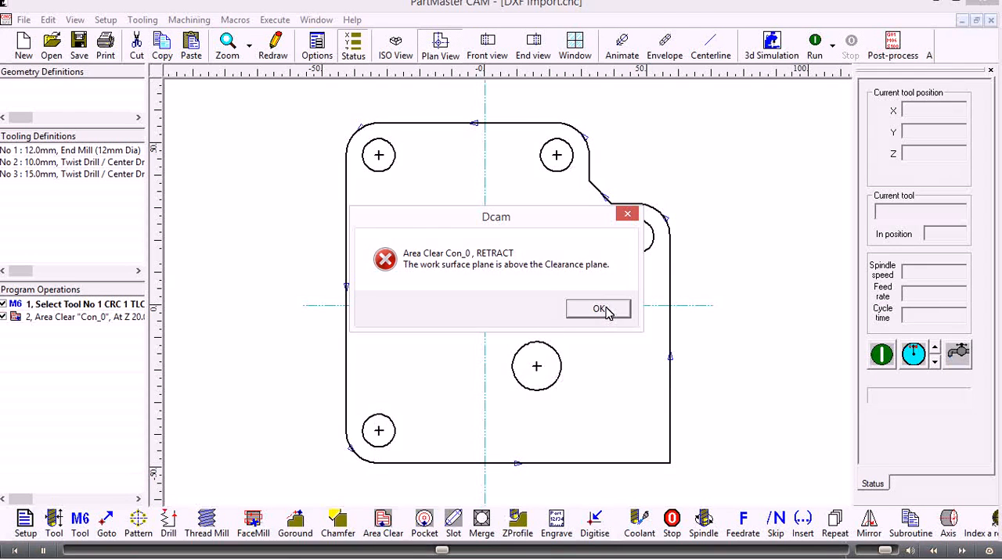
left_click(597, 308)
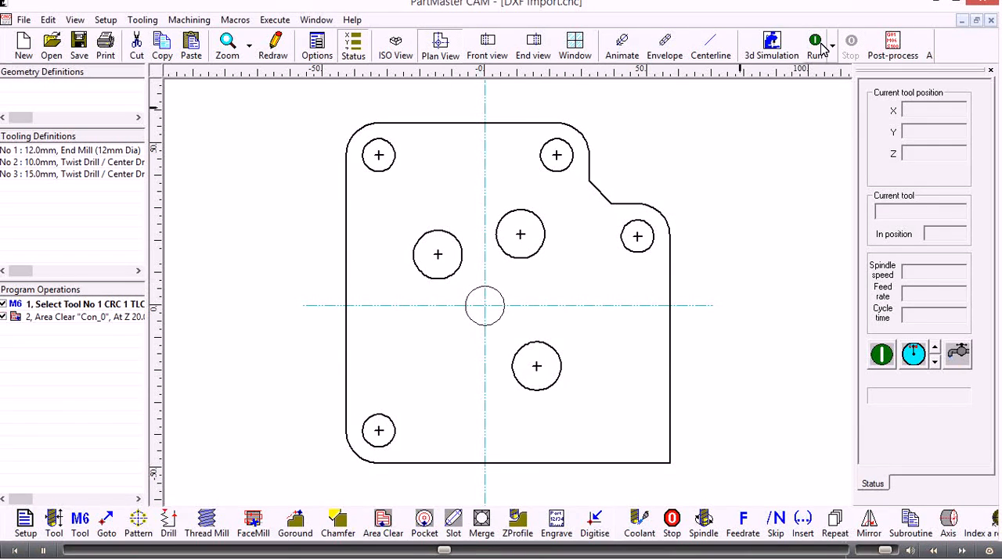
Run the program to draw the Con_0 pocket toolpath and check it in 3D, side and plan views
left_click(814, 41)
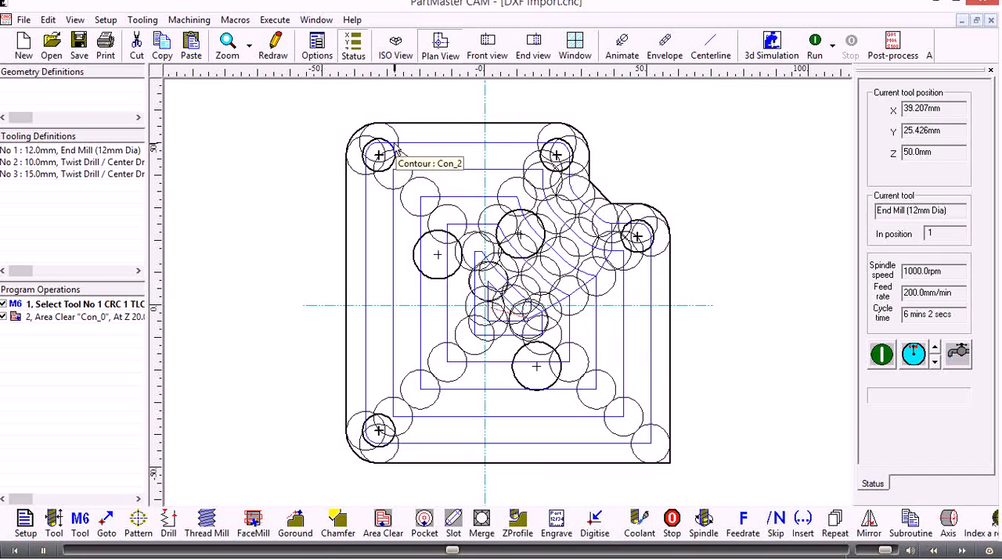
left_click(394, 44)
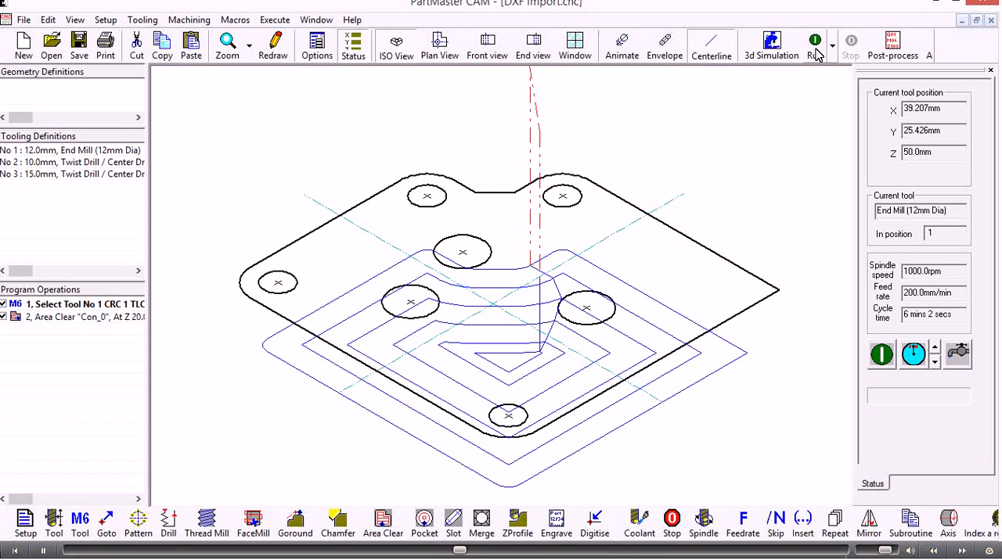
left_click(487, 46)
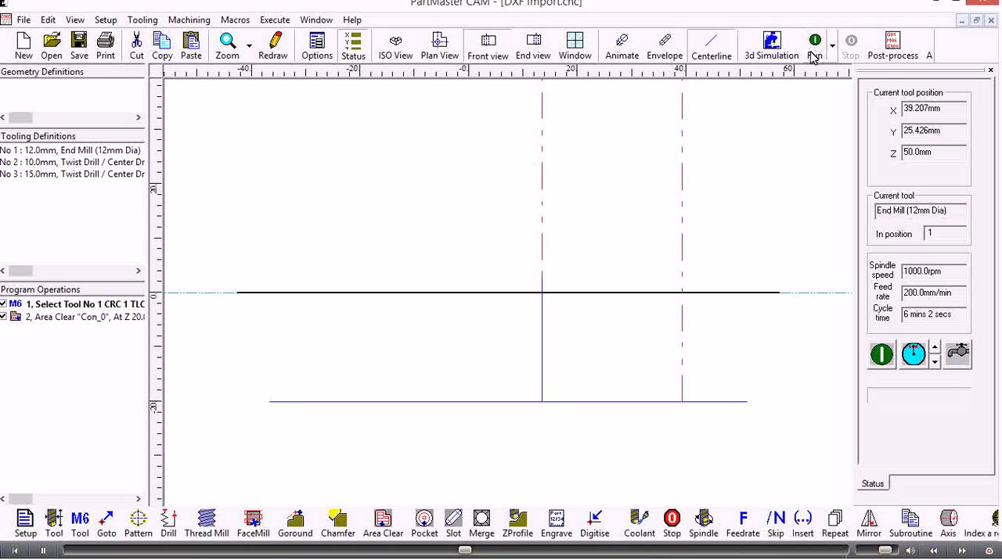
left_click(394, 45)
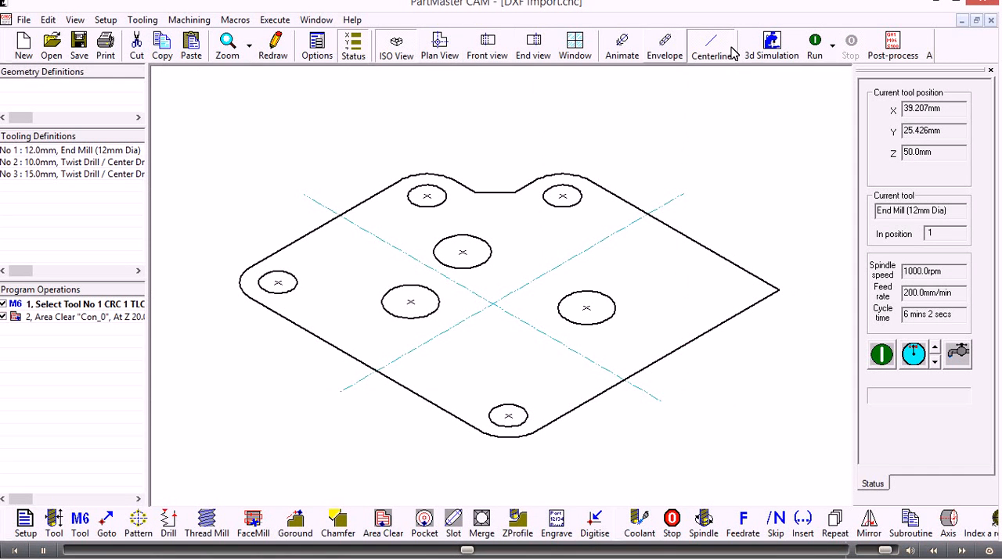
left_click(814, 44)
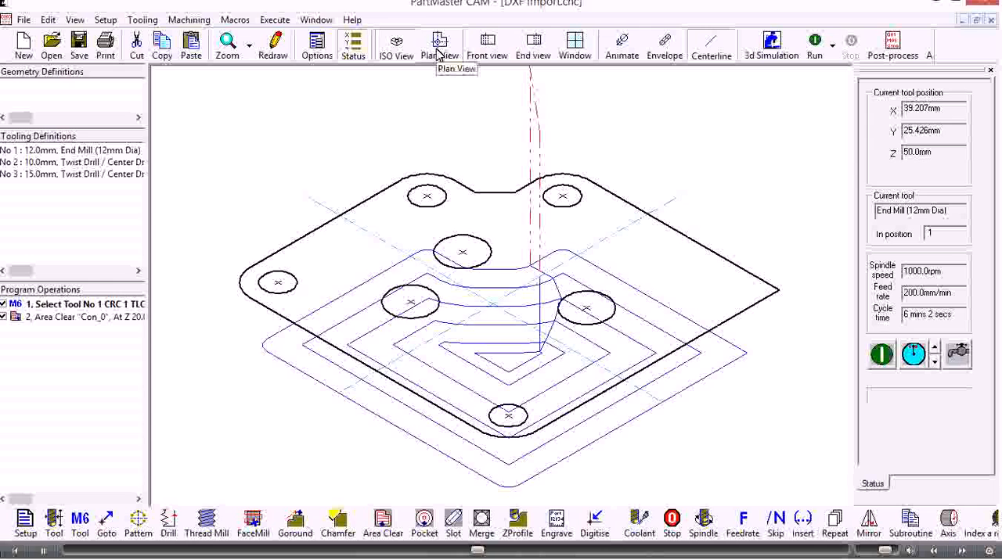
left_click(440, 44)
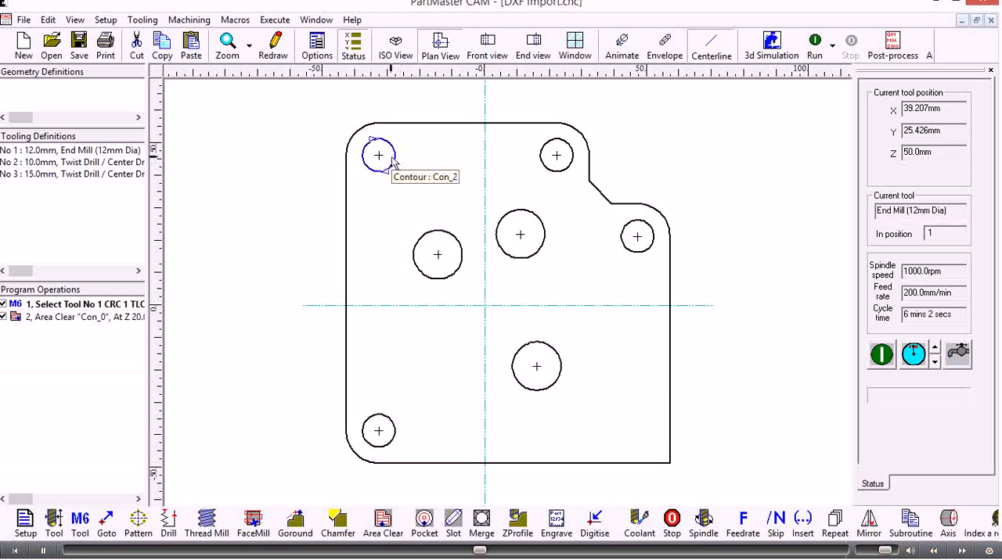
mouse_move(81, 520)
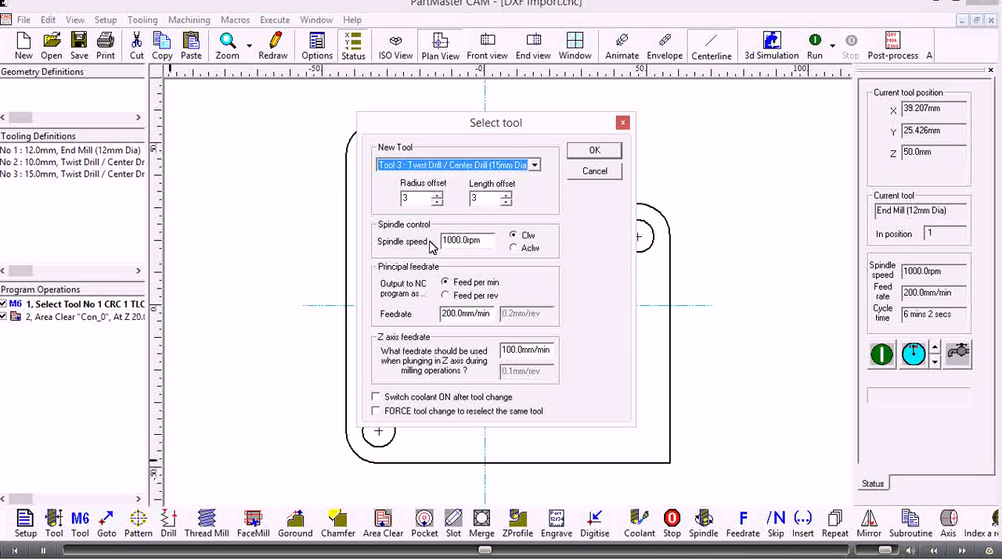
Insert a tool change to tool 2, the 10mm twist drill
left_click(536, 166)
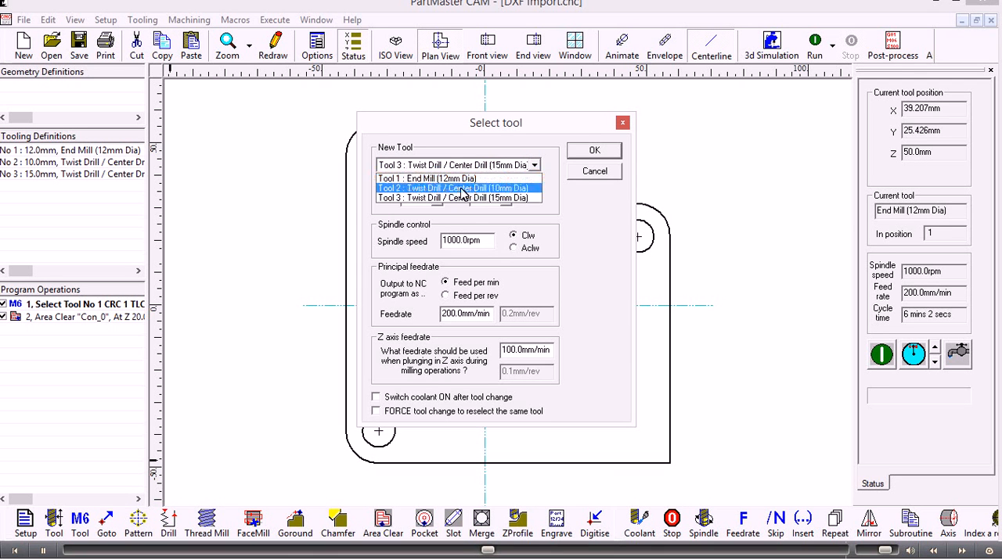
left_click(454, 187)
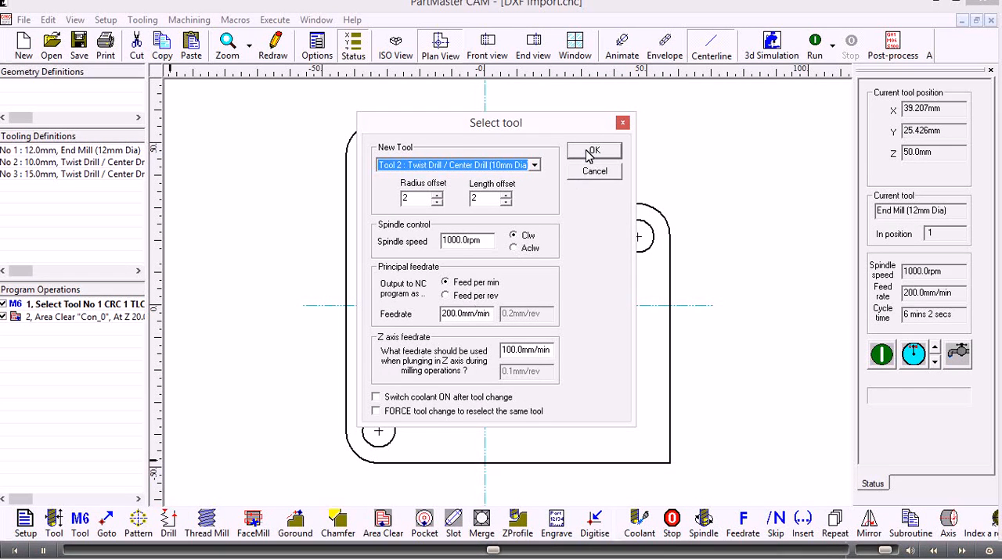
left_click(593, 150)
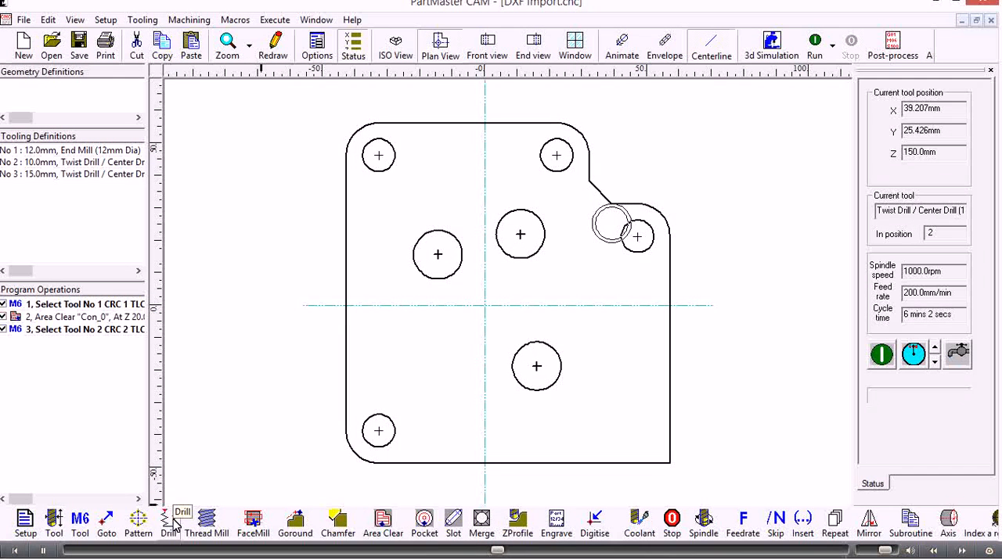
Add a peck drill cycle on Pat_1000: work surface -20, hole depth 20, 4 pecks
left_click(169, 519)
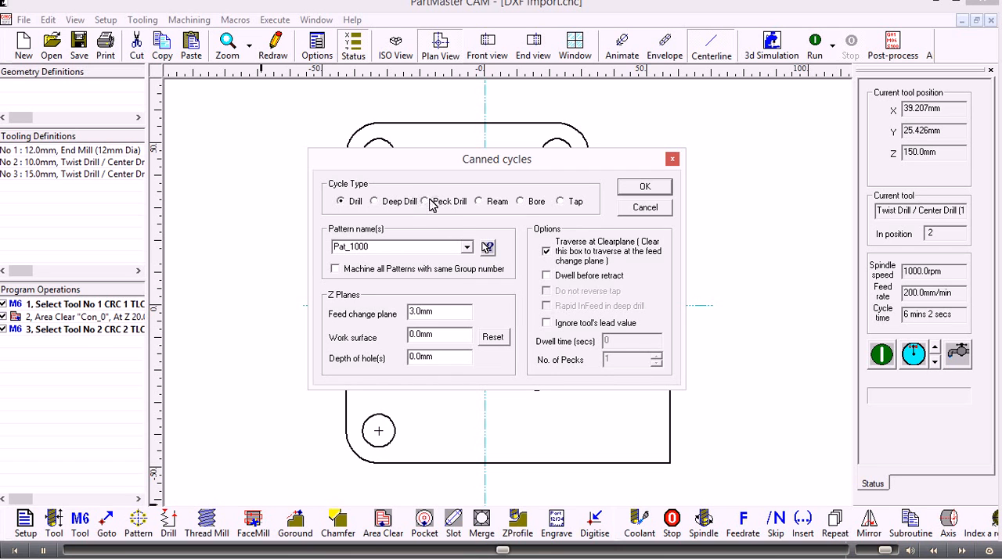
left_click(426, 201)
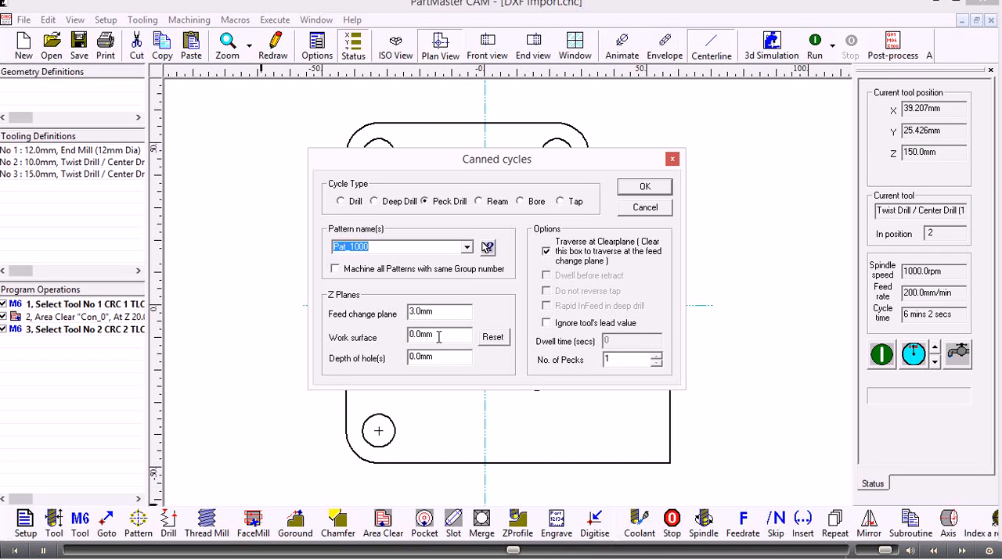
left_click(438, 338)
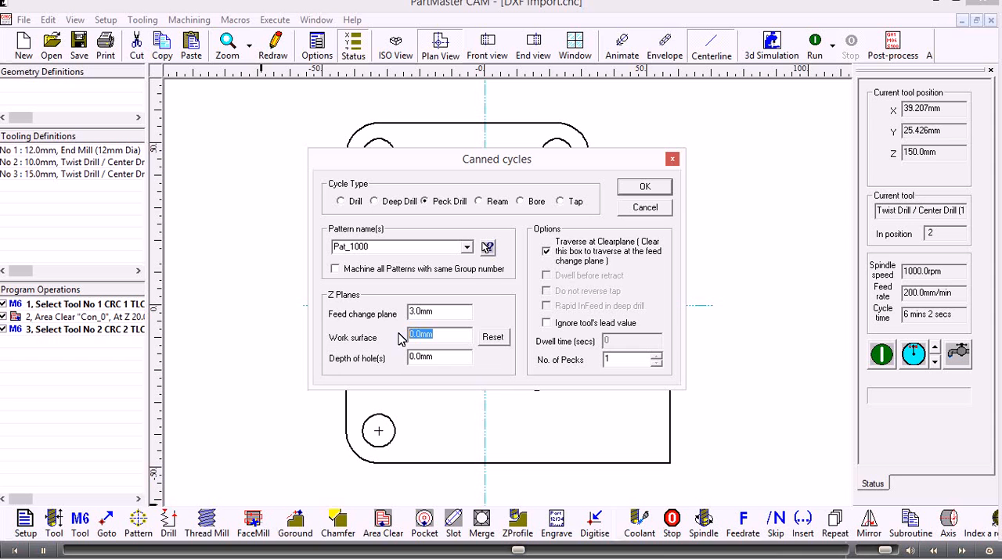
type("-2")
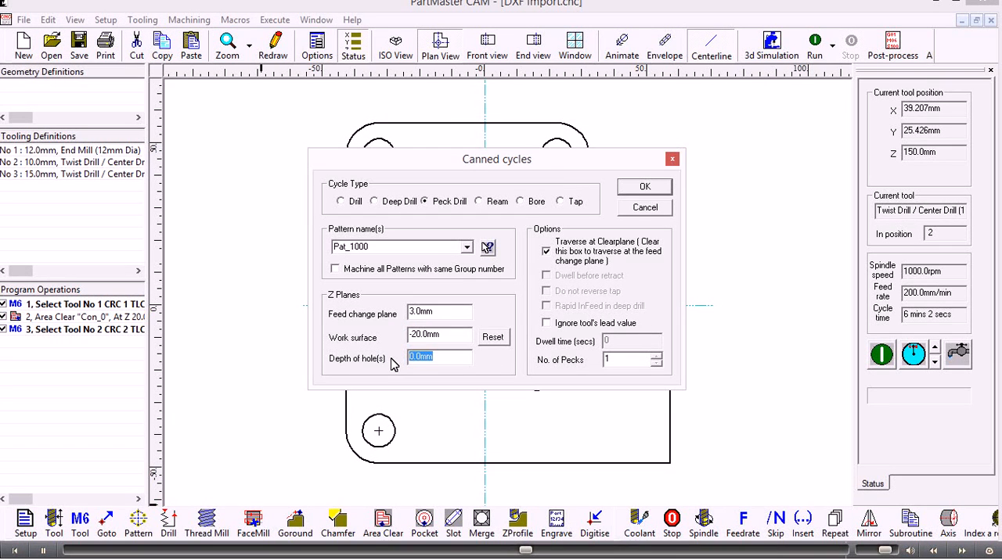
type("20")
left_click(633, 360)
type("4")
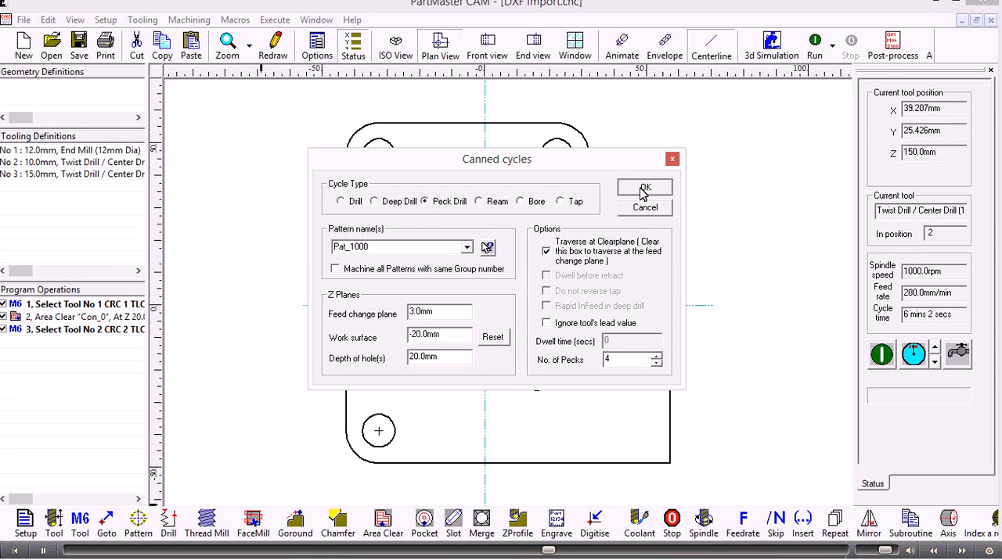
left_click(645, 188)
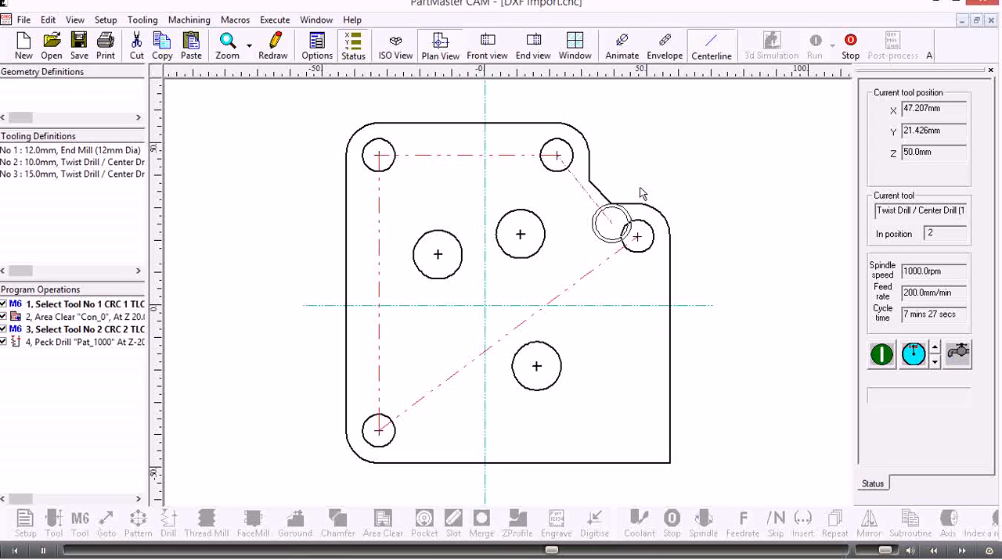
mouse_move(588, 194)
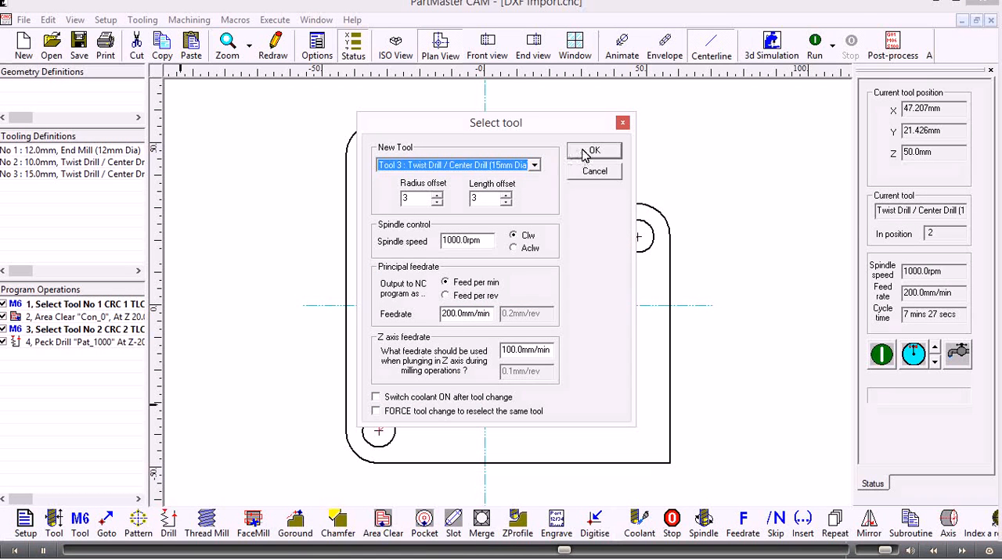
Confirm Tool 3, the 15mm twist drill, as the fifth operation and start a new canned cycle
left_click(593, 150)
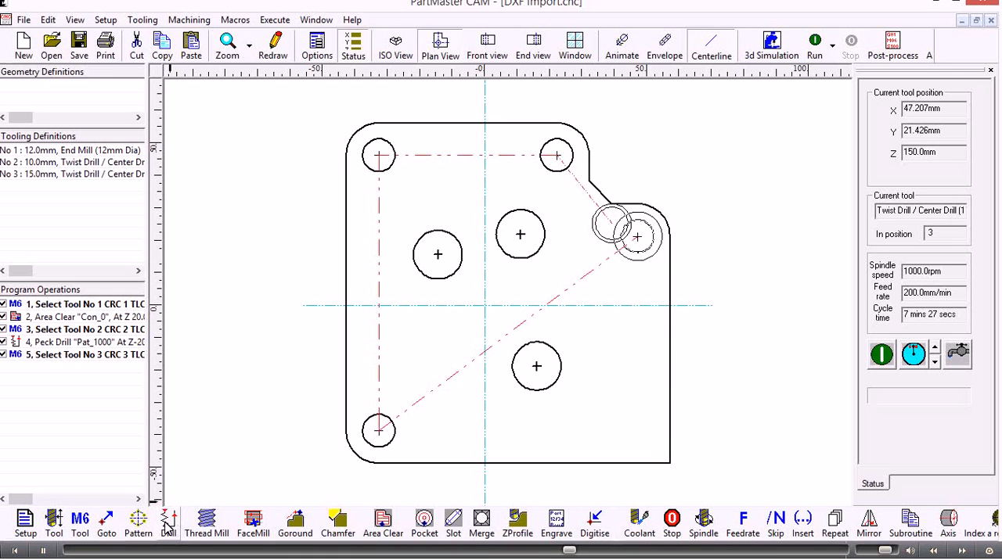
left_click(169, 525)
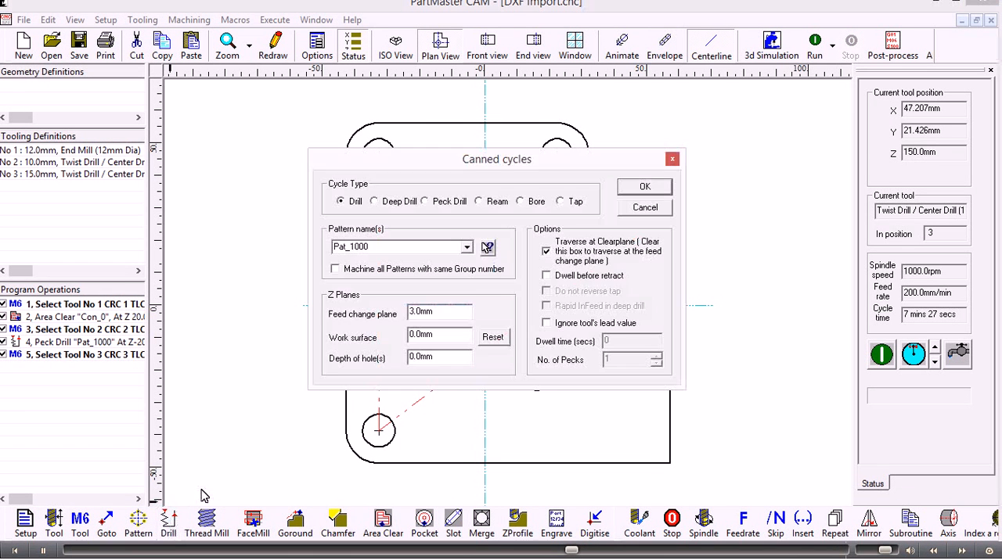
Add a Peck Drill cycle on pattern Pat_1500 with work surface -20 and depth 25
left_click(426, 201)
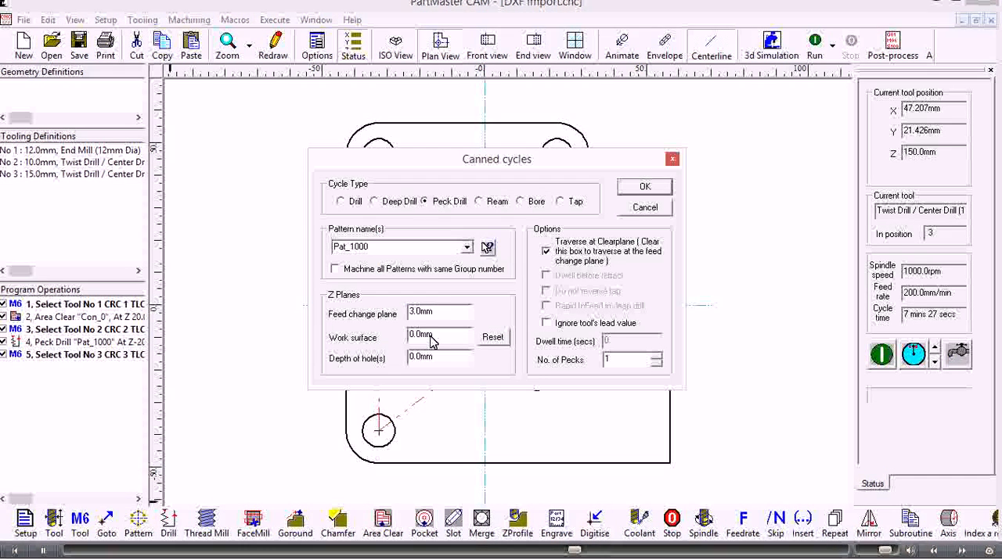
left_click(466, 247)
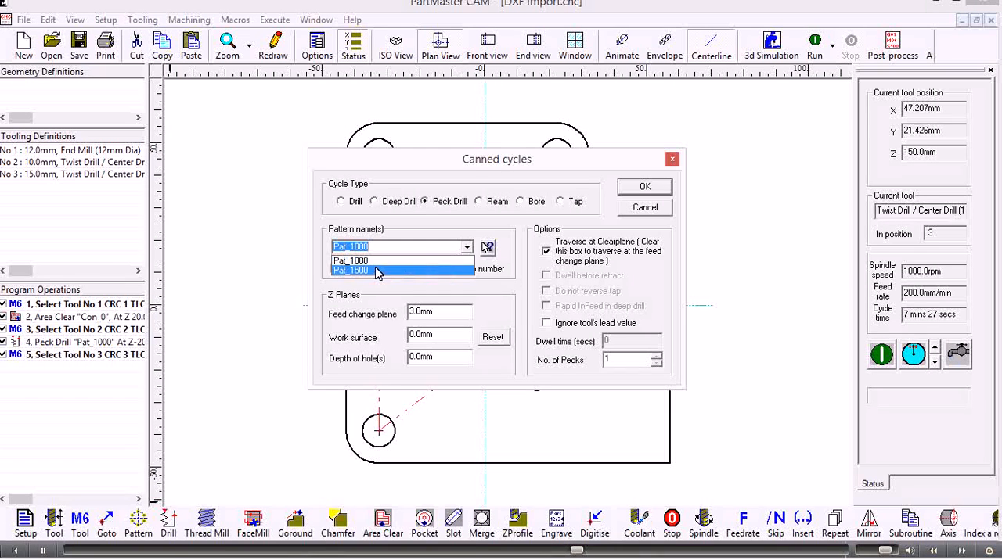
left_click(350, 269)
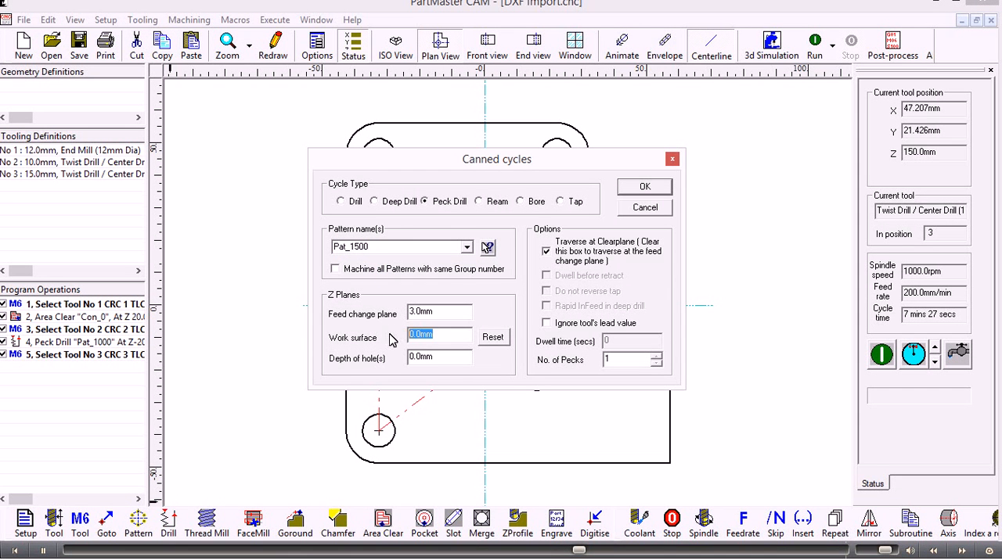
type("-20")
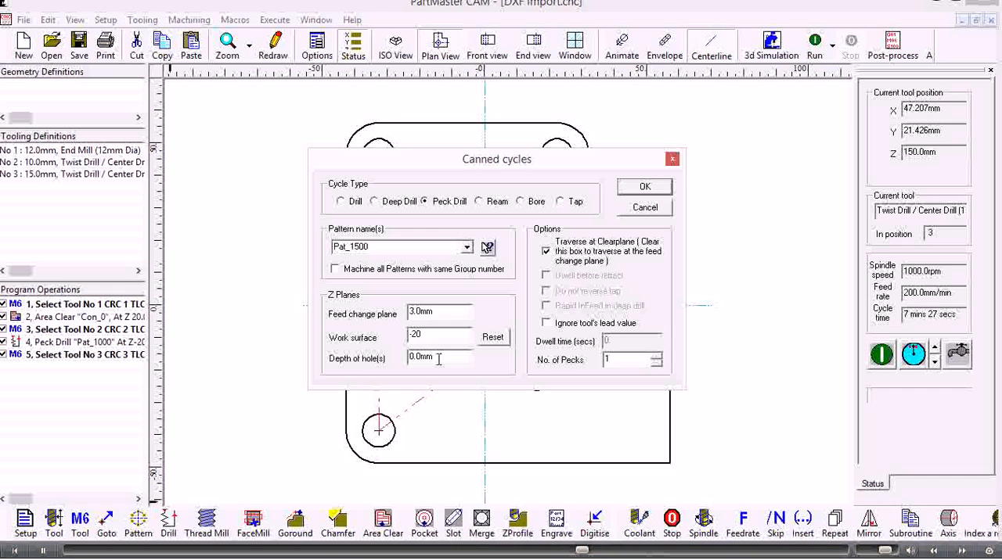
type("25")
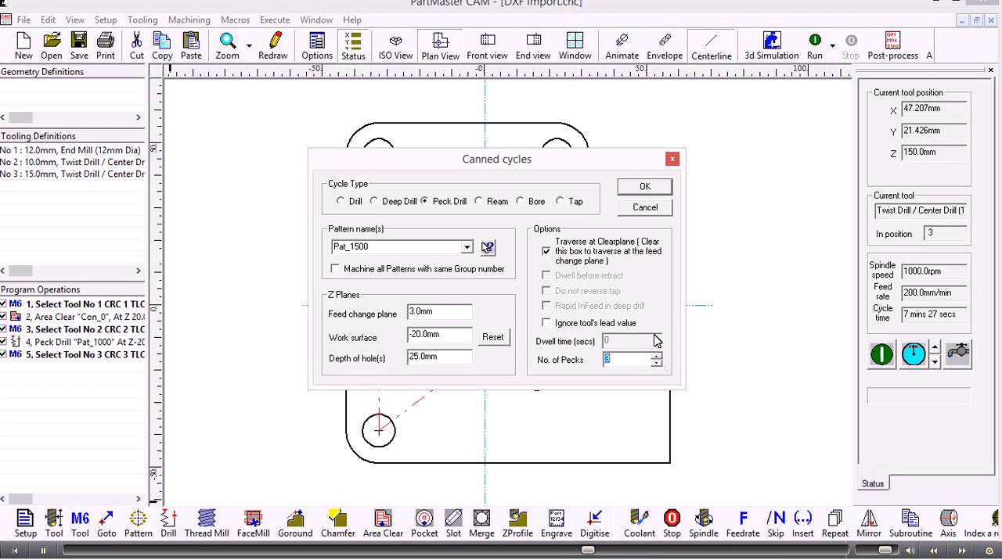
left_click(645, 186)
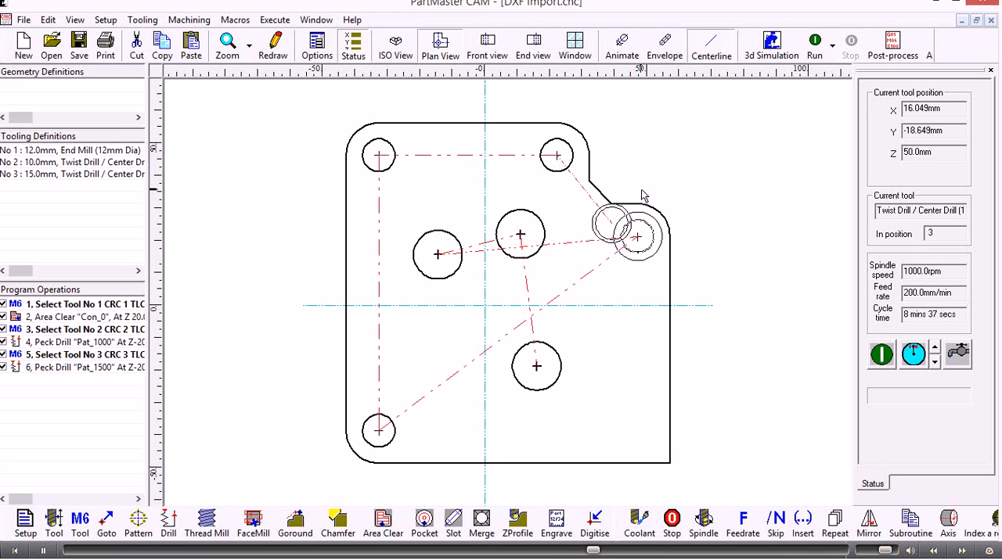
Switch to ISO view and run the six-operation program at increased speed to completion
left_click(395, 46)
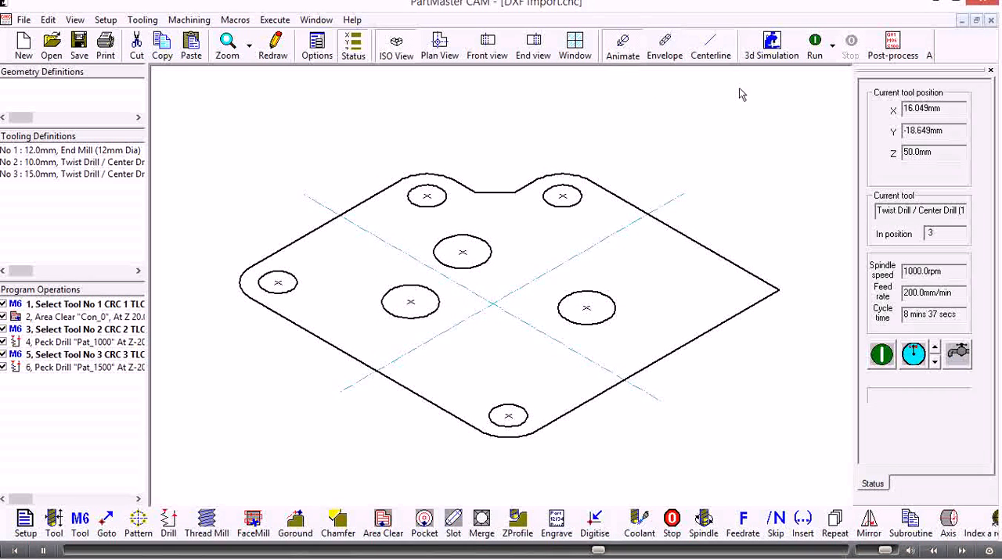
left_click(814, 40)
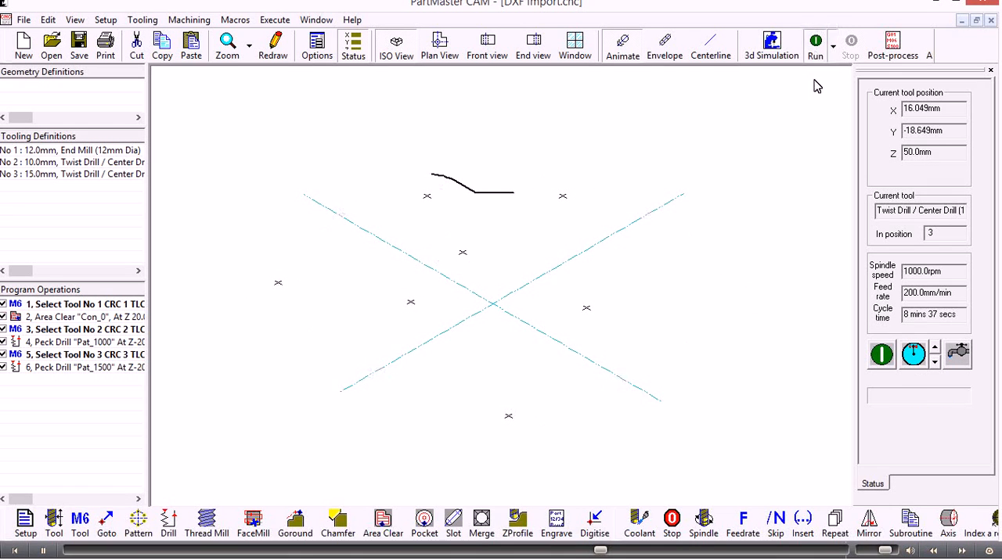
left_click(814, 44)
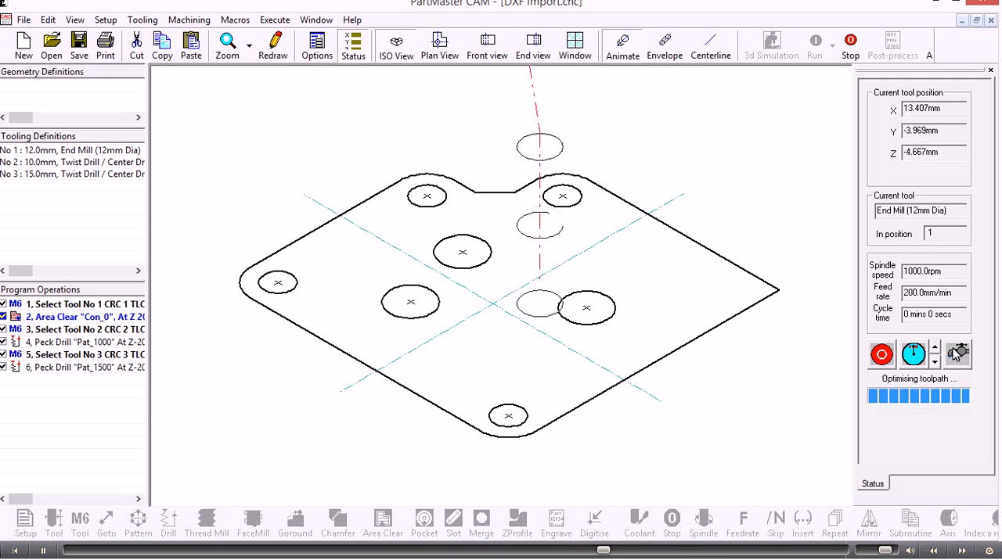
left_click(914, 354)
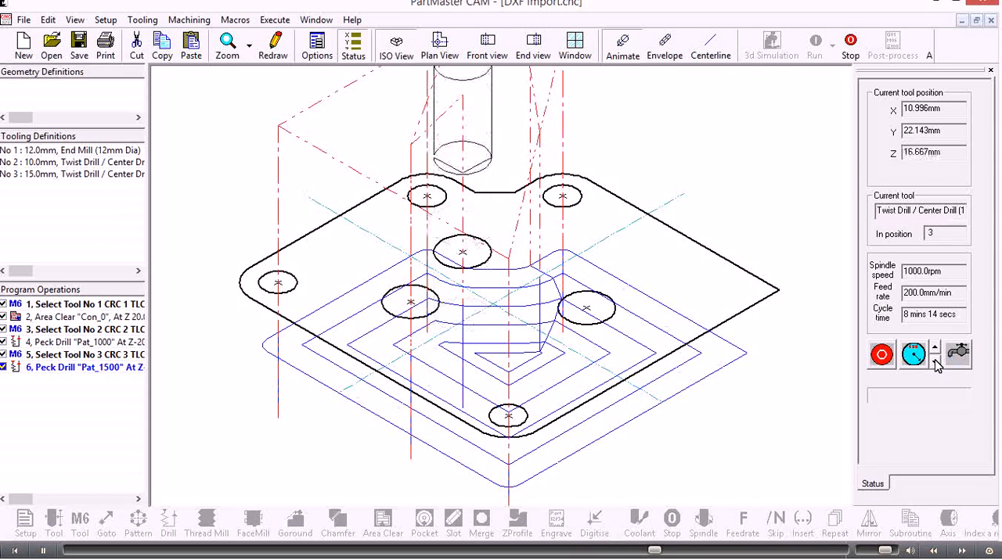
left_click(911, 353)
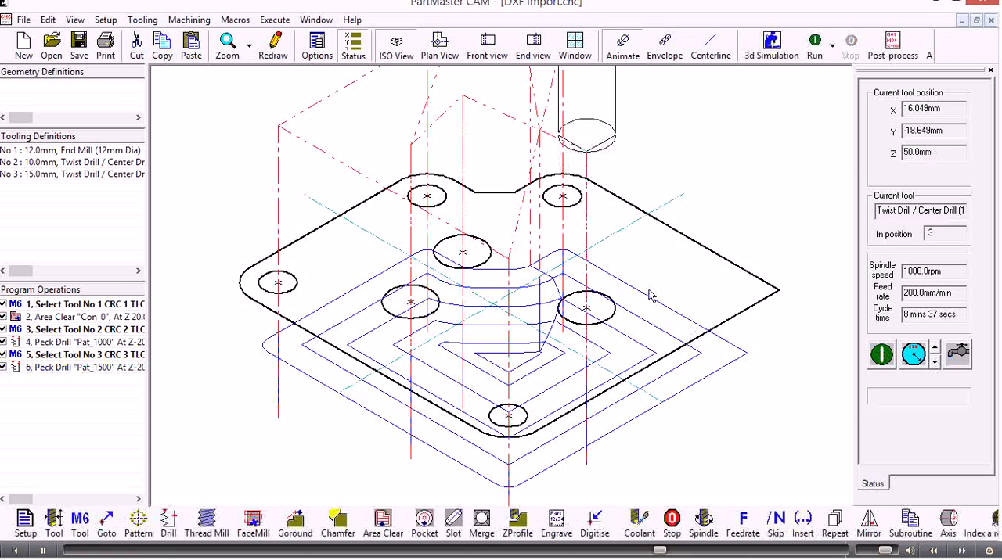
mouse_move(438, 44)
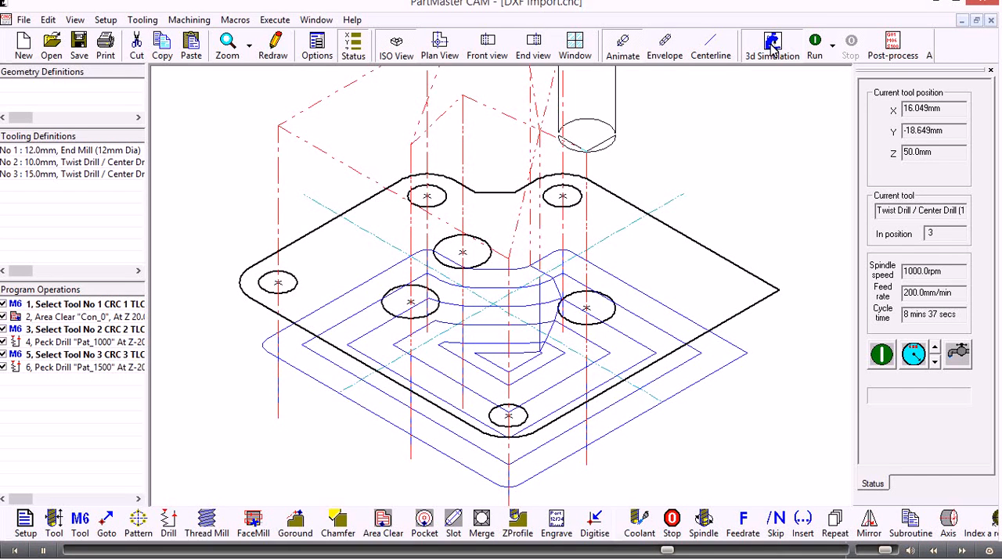
Start 3D Simulation with the SM_Vertical Mill.ppr machine simulator selected
left_click(770, 44)
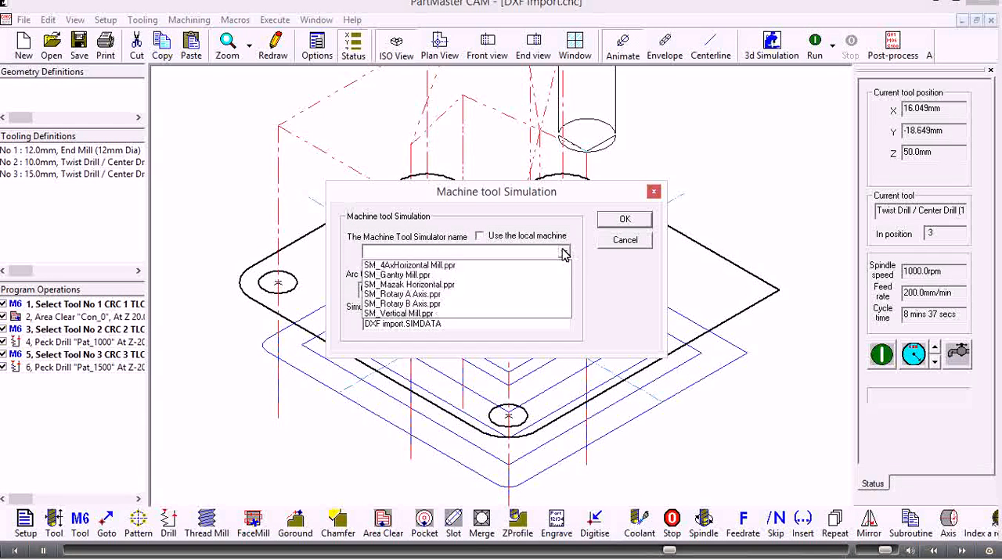
left_click(398, 313)
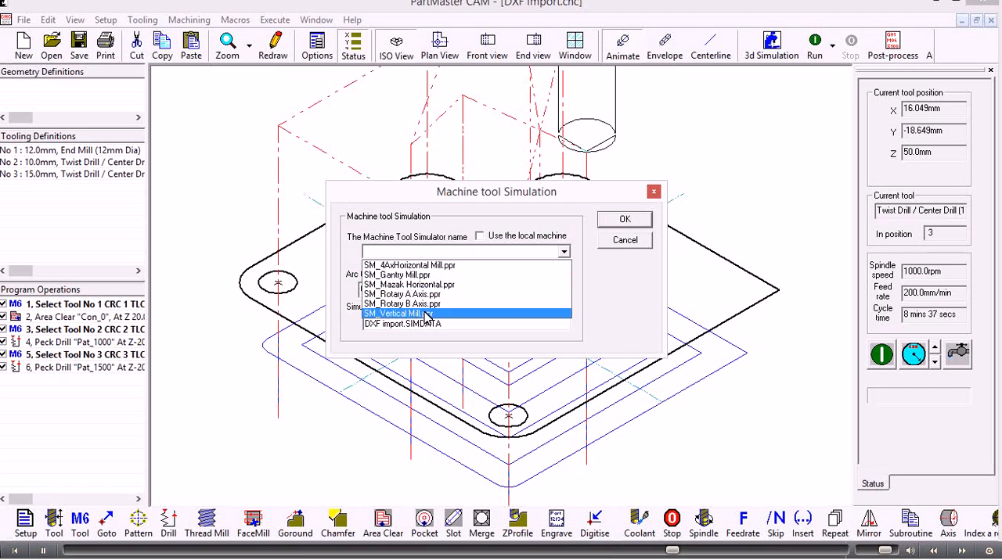
left_click(625, 219)
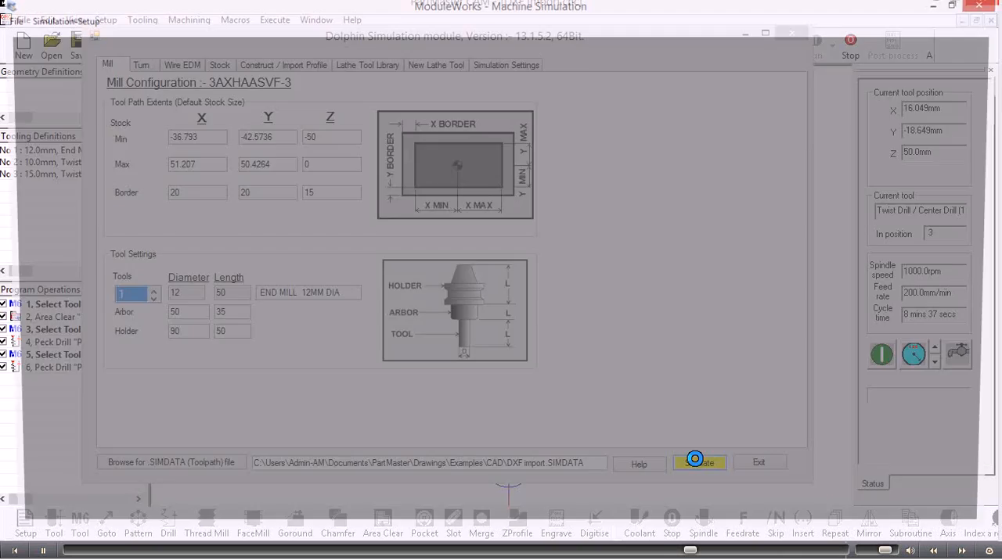
Launch the simulation, show the machine housing, and focus the view on the stock and tool
left_click(698, 464)
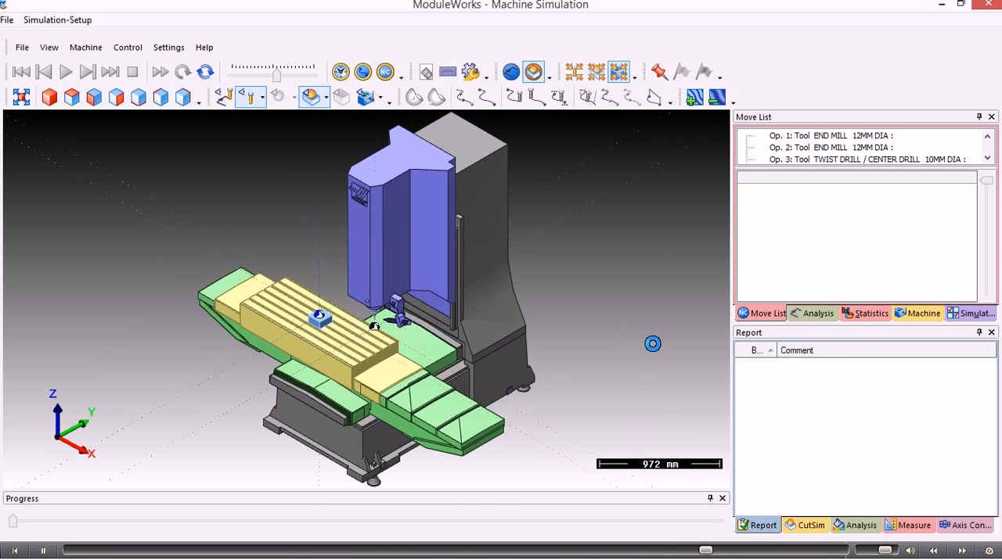
left_click(363, 72)
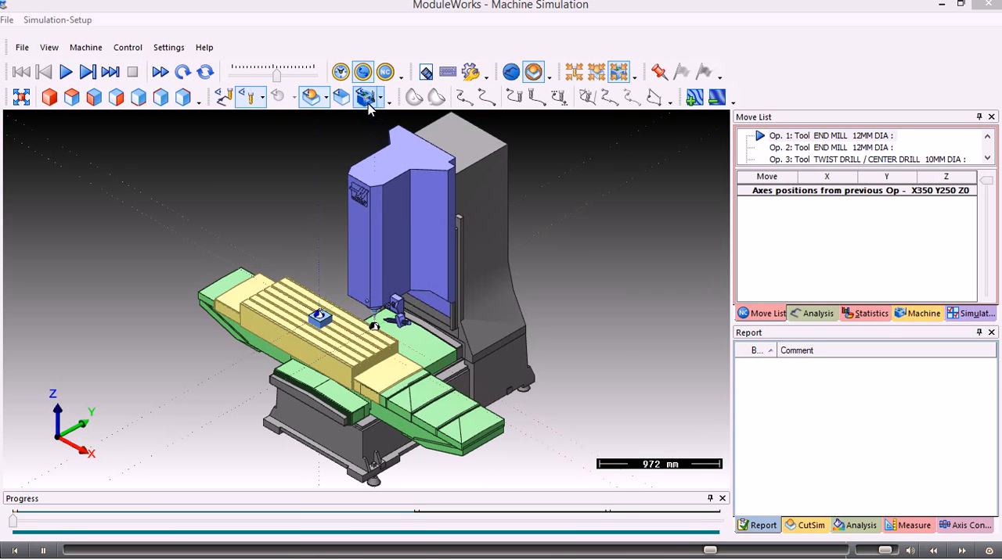
left_click(382, 97)
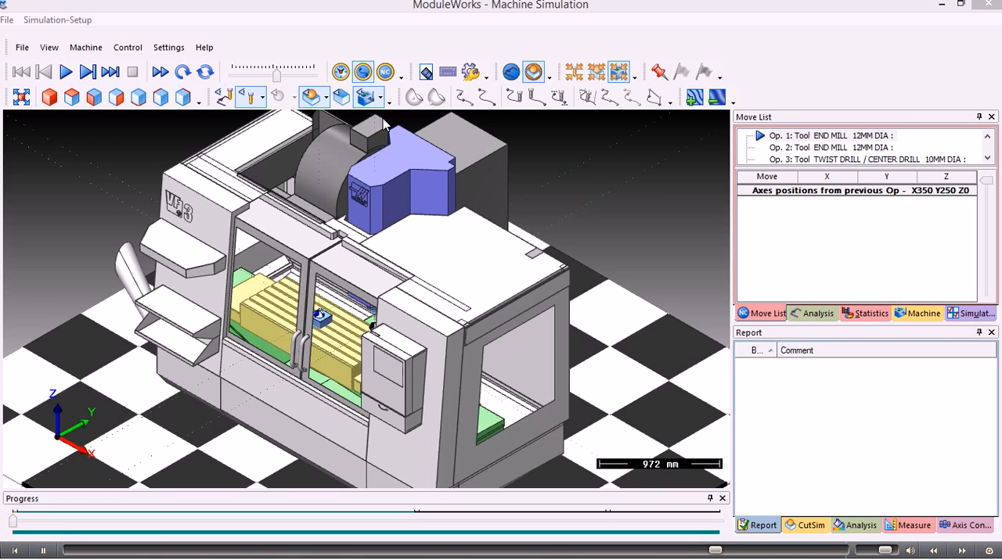
mouse_move(618, 72)
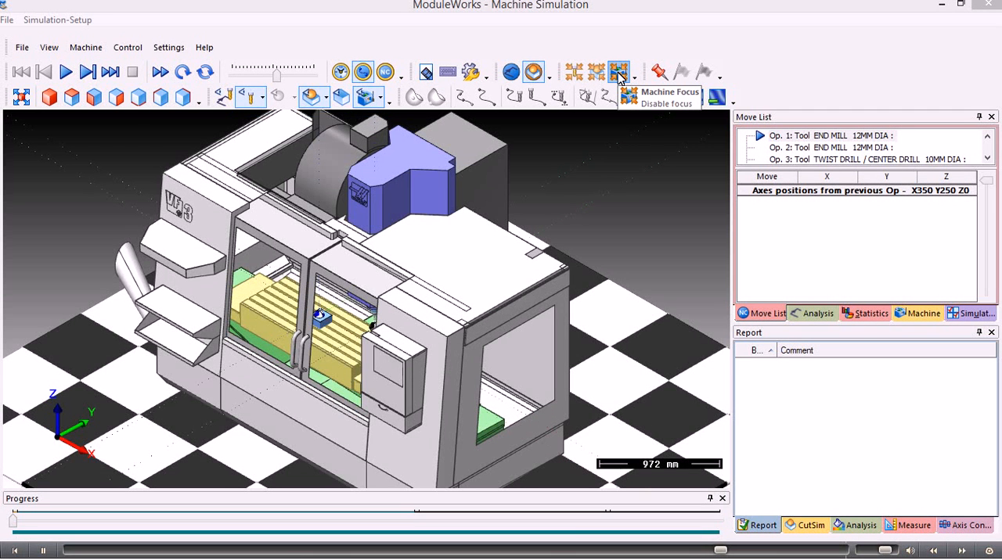
left_click(618, 72)
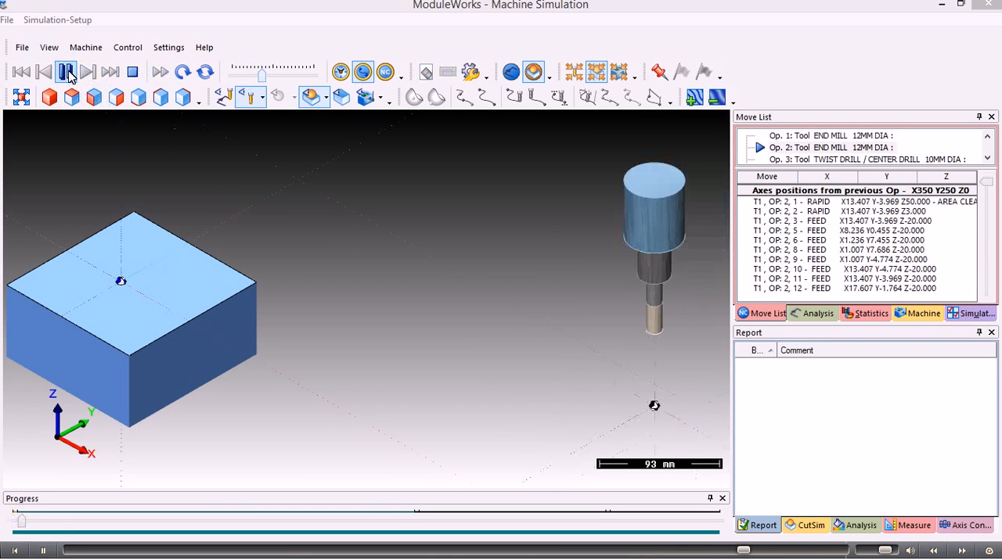
Step the simulation through the area-clear pass until the pocket is fully cut
left_click(66, 72)
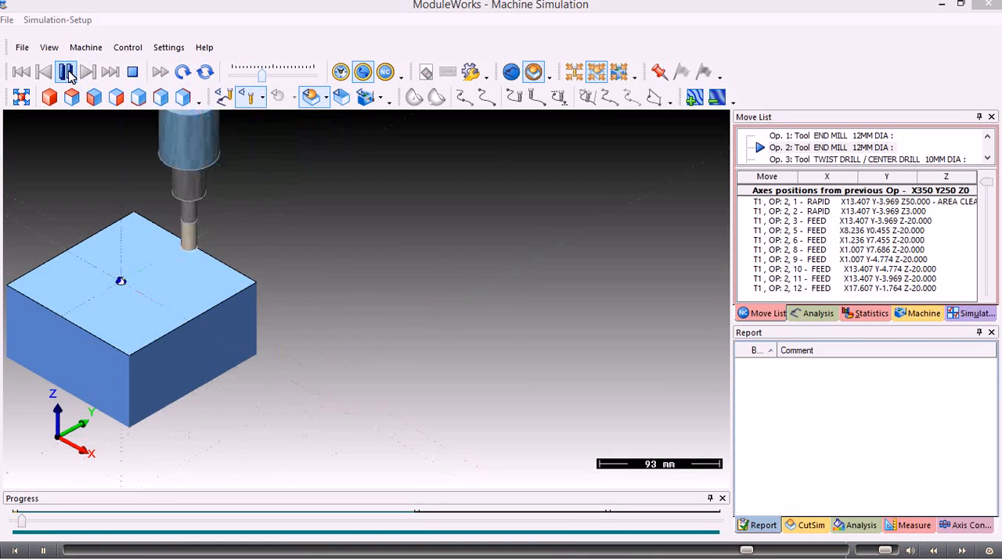
left_click(66, 72)
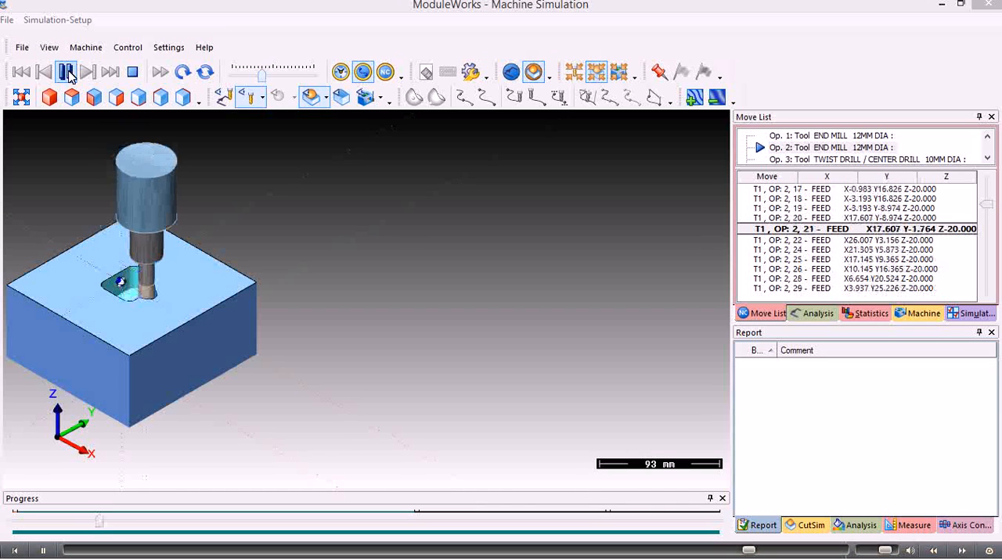
left_click(66, 72)
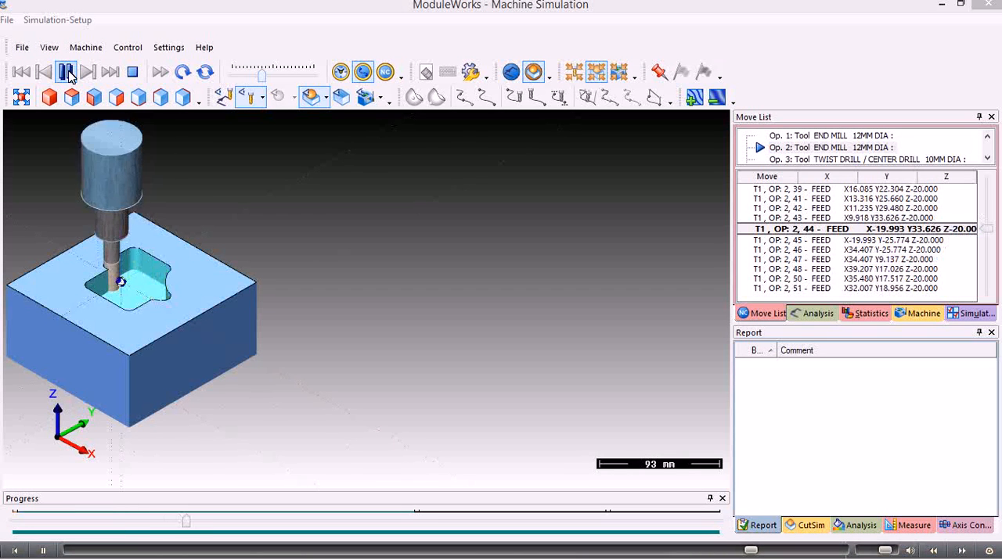
left_click(66, 72)
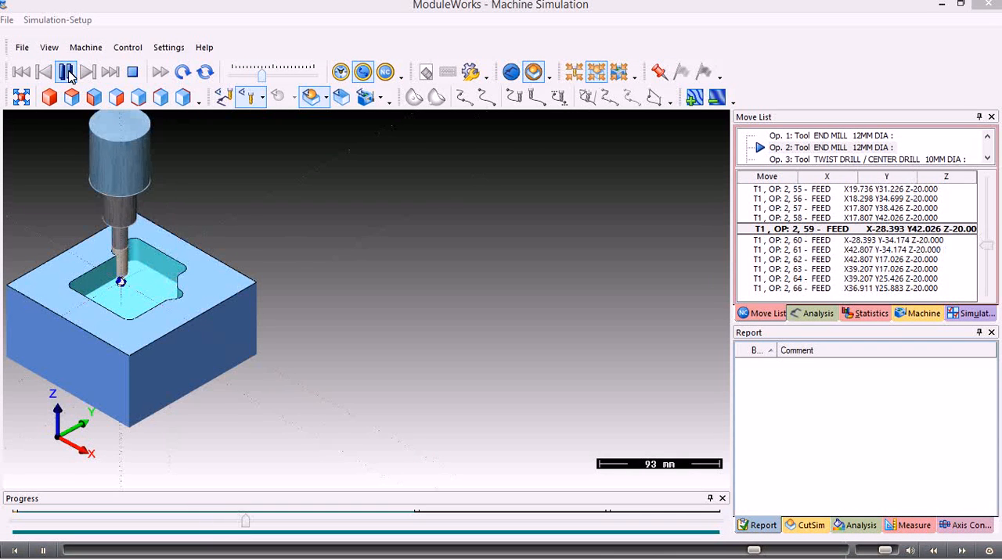
left_click(65, 72)
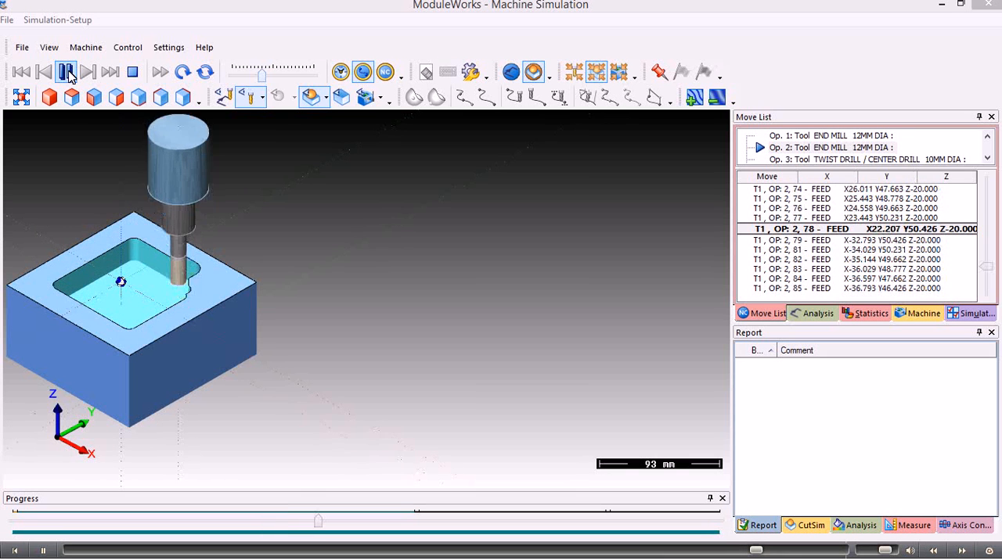
Continue stepping through the peck drilling of the 10mm holes
left_click(66, 72)
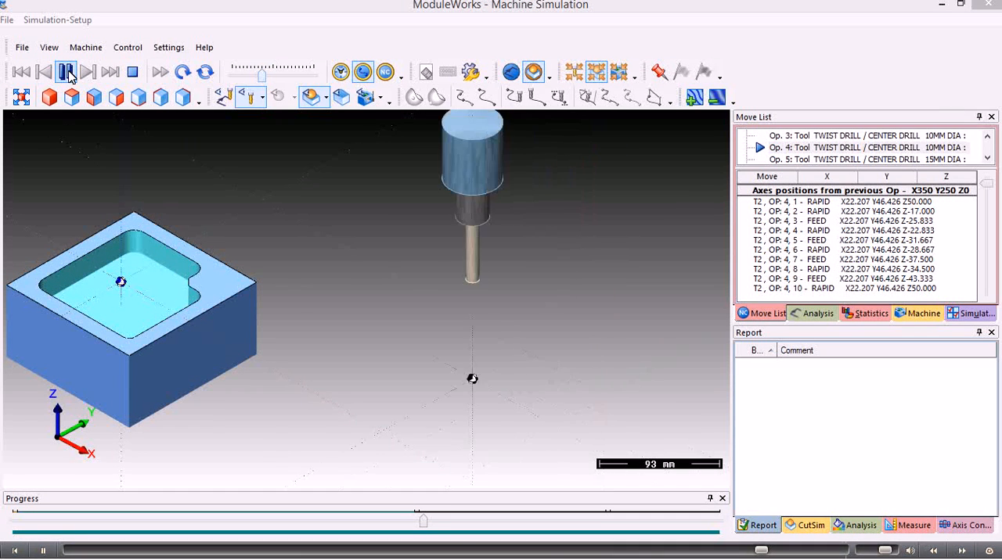
left_click(65, 72)
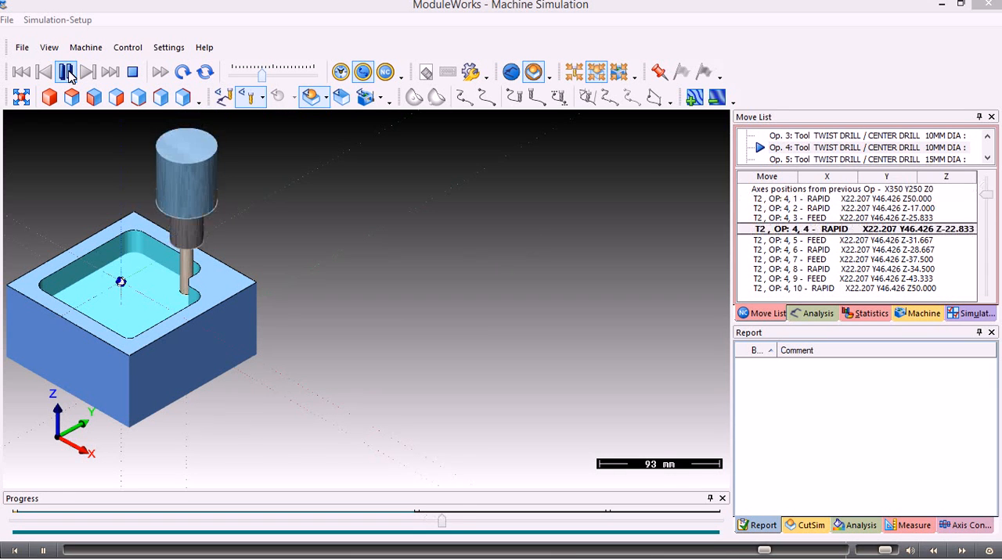
left_click(66, 72)
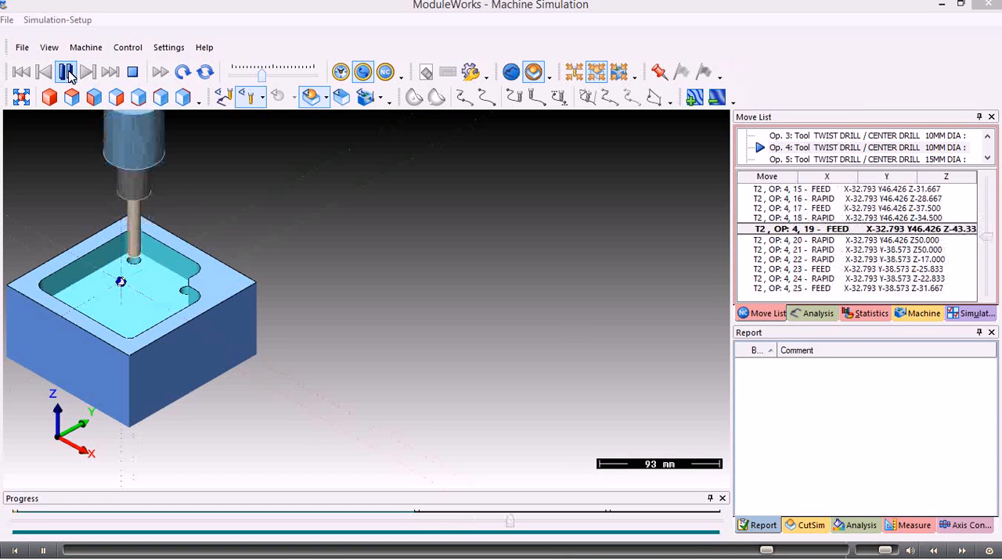
left_click(66, 72)
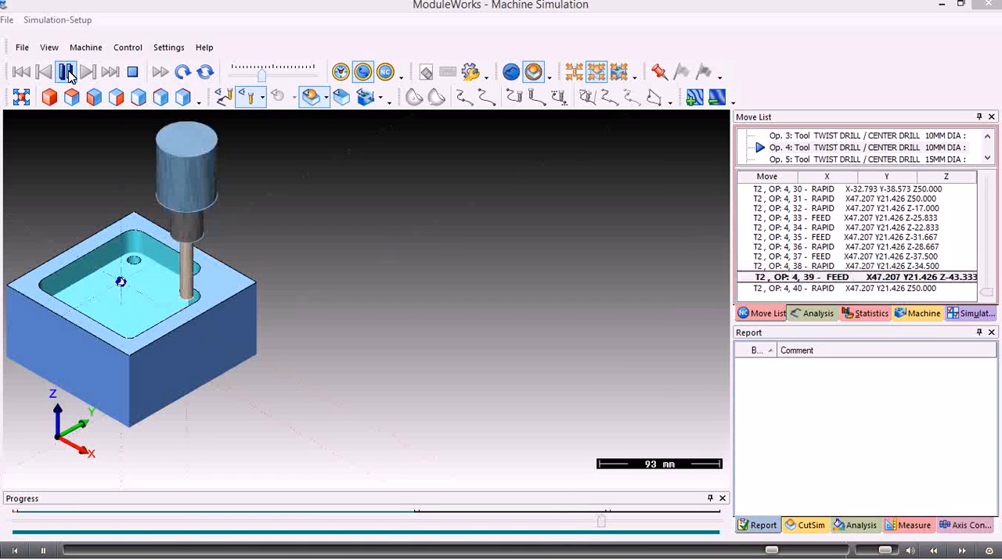
Step through the 15mm peck drilling until the program's final moves finish
left_click(66, 72)
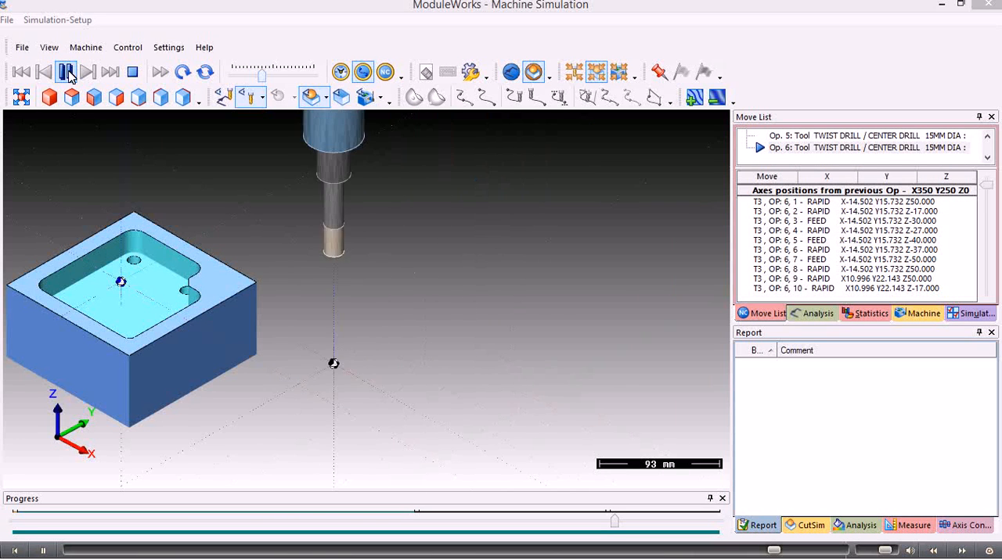
left_click(66, 72)
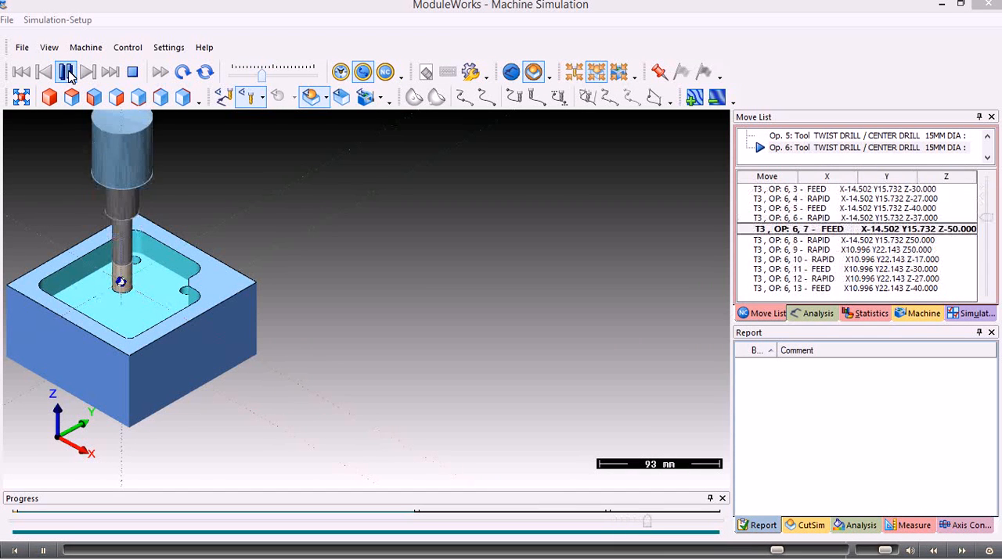
left_click(65, 72)
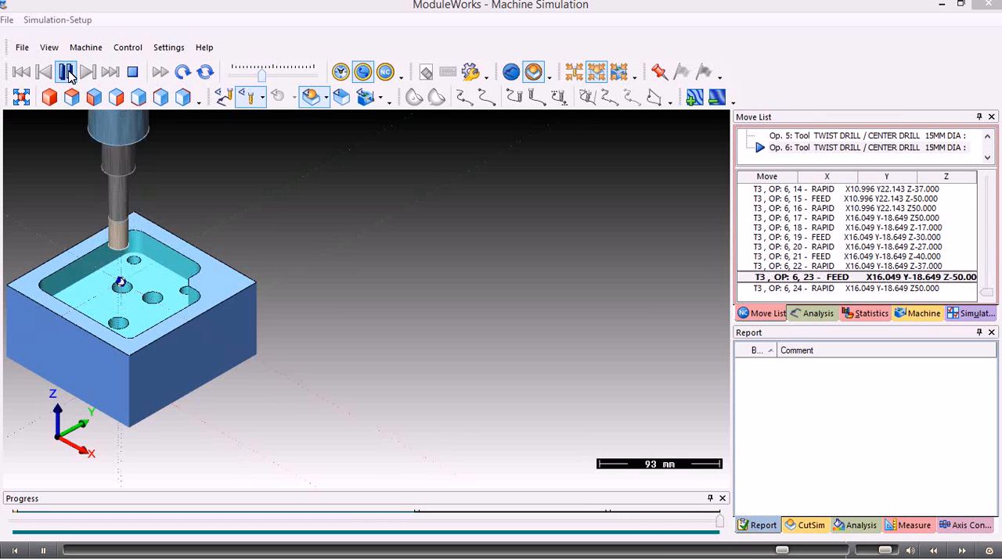
left_click(66, 72)
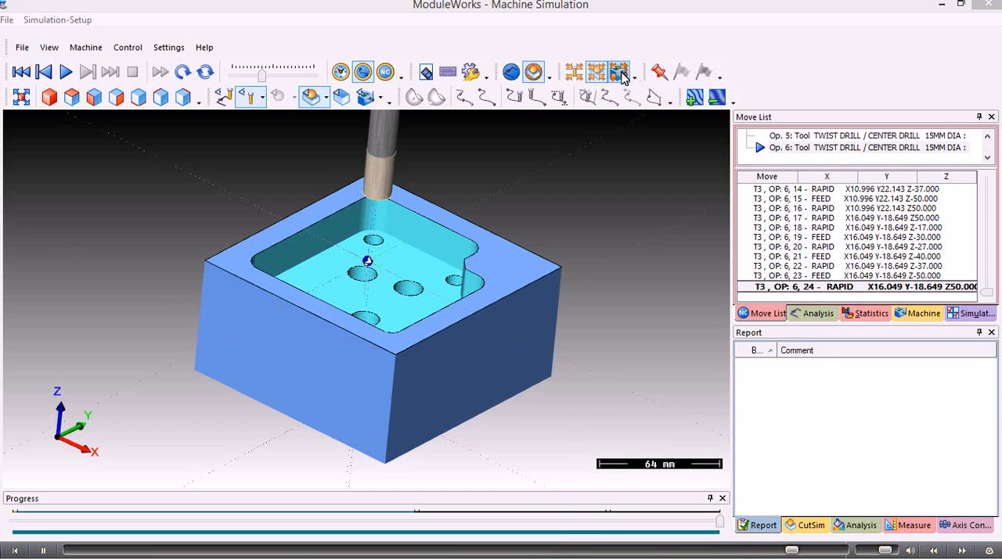
mouse_move(622, 72)
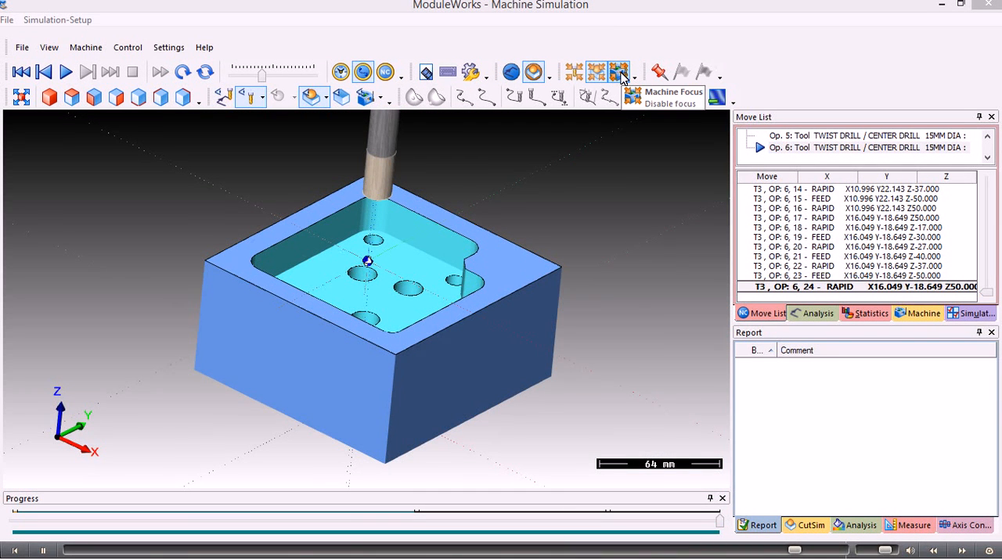
Disable machine focus, rewind to the start and replay the pocket cut in the full machine view
left_click(618, 72)
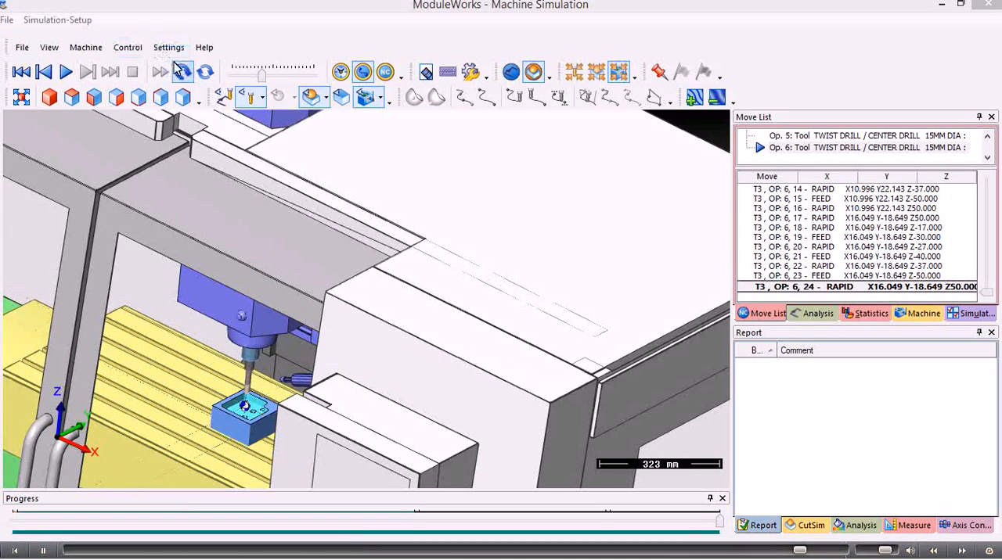
left_click(66, 72)
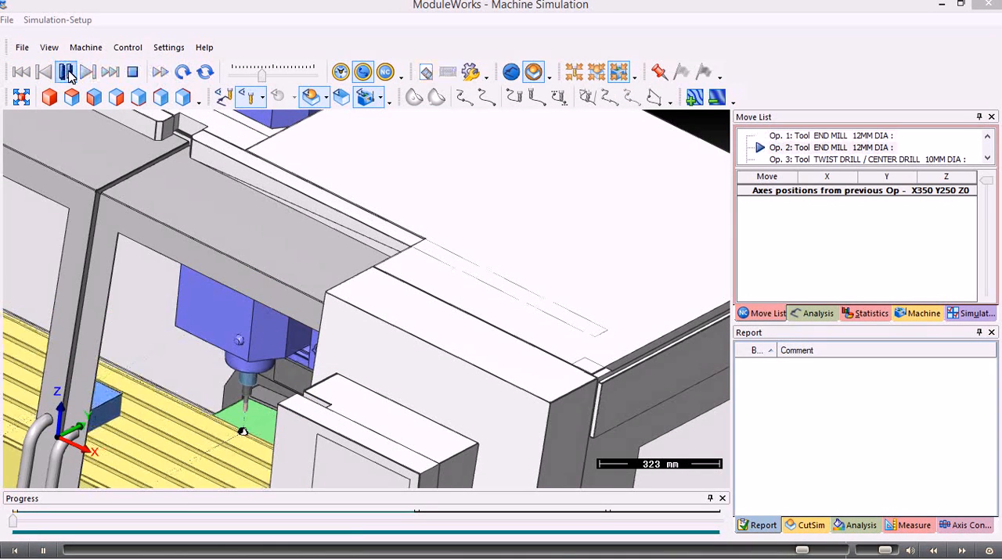
left_click(66, 72)
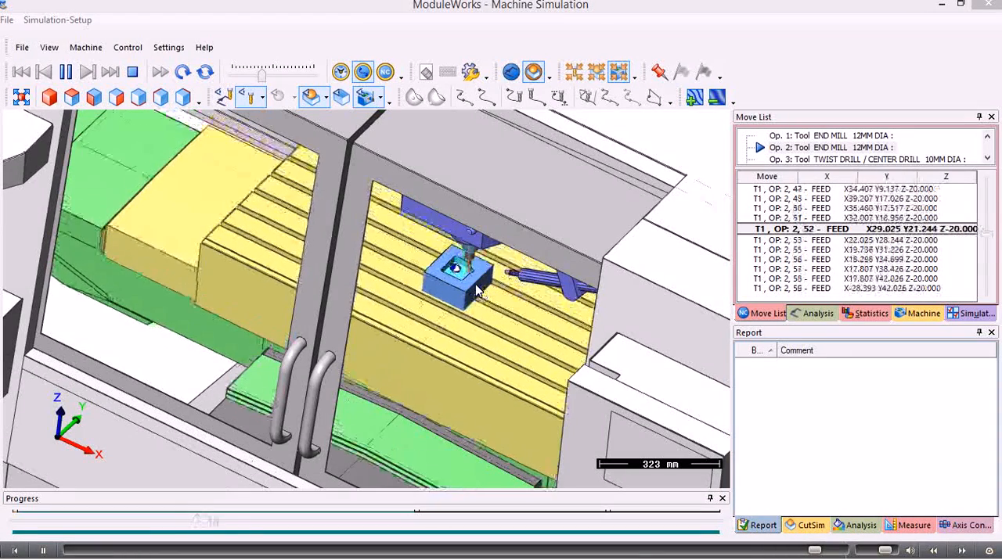
left_click(86, 72)
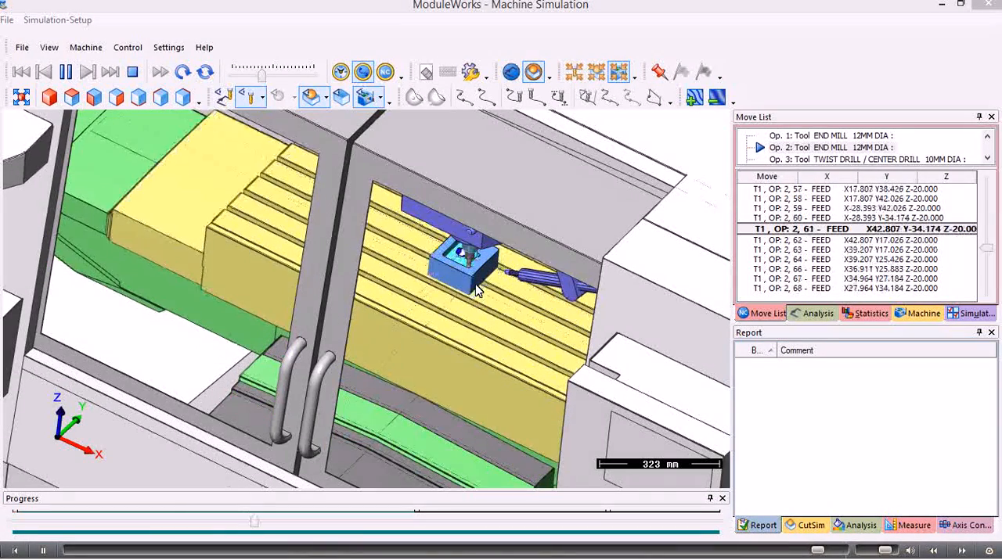